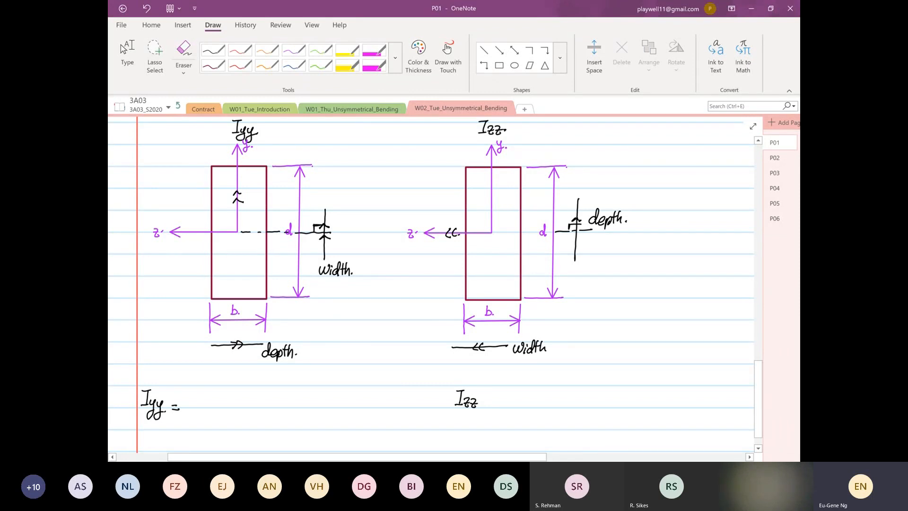
- Handwrite Iyy = db³/12 and Izz = bd³ beneath the two rectangle sketches on P01
left_click(183, 52)
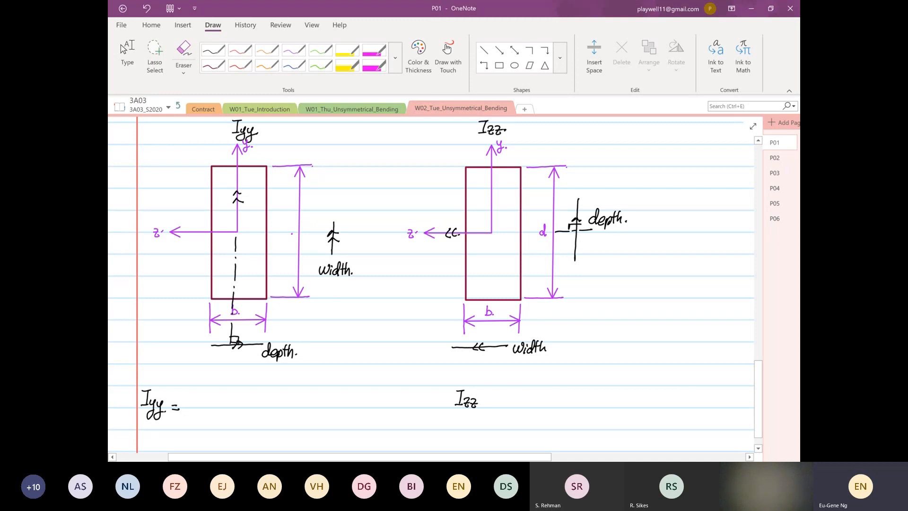
left_click(293, 49)
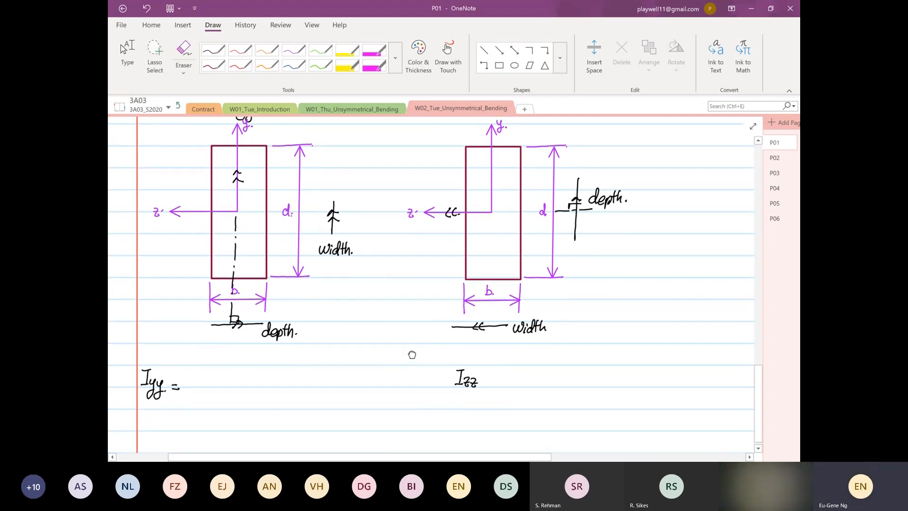
scroll("down", 3)
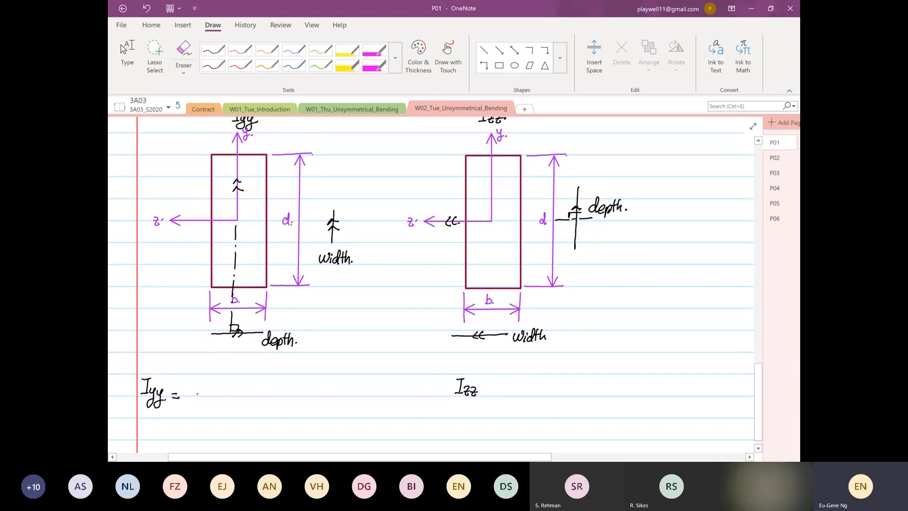
type("d")
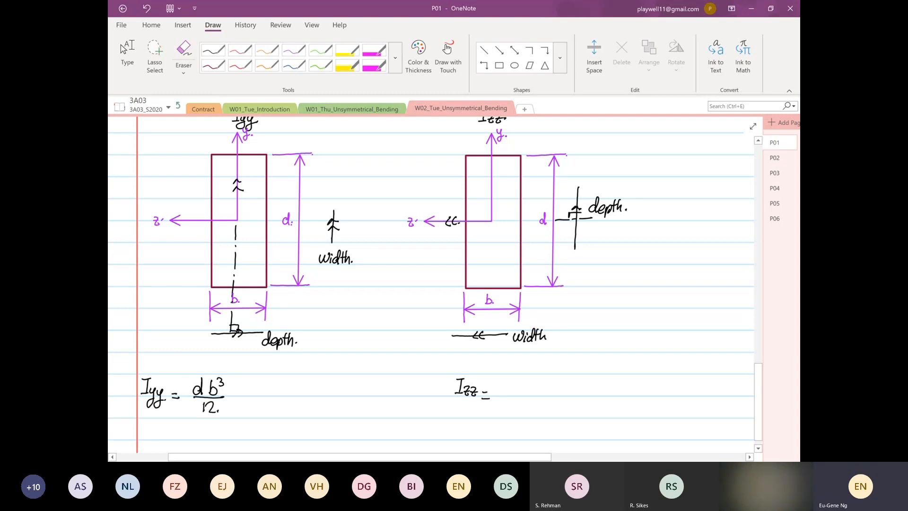
type("b")
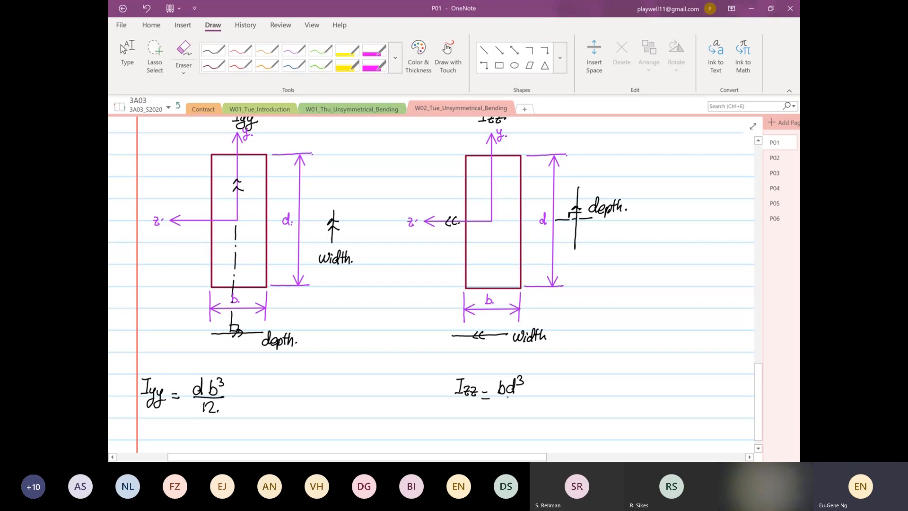
left_click(507, 403)
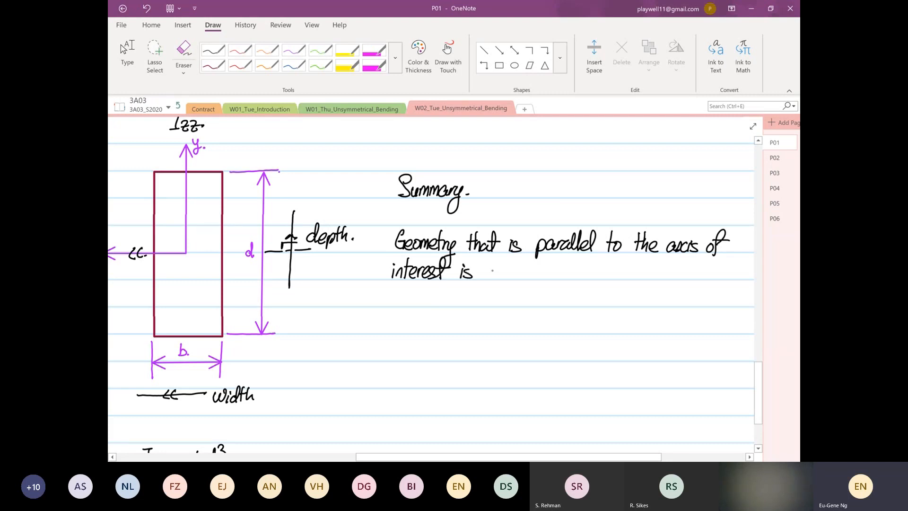
- Complete Izz = bd³/12 and write the Summary: parallel geometry is width, perpendicular is depth
type("the")
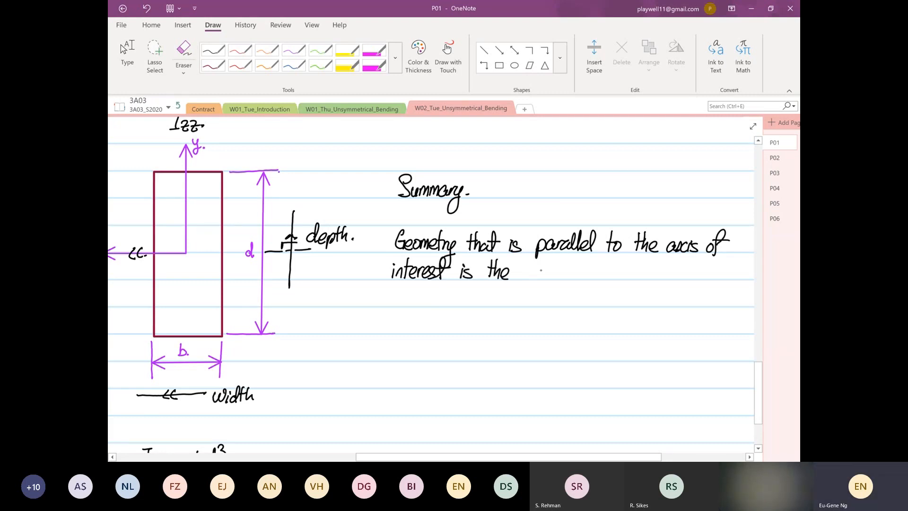
type("width.")
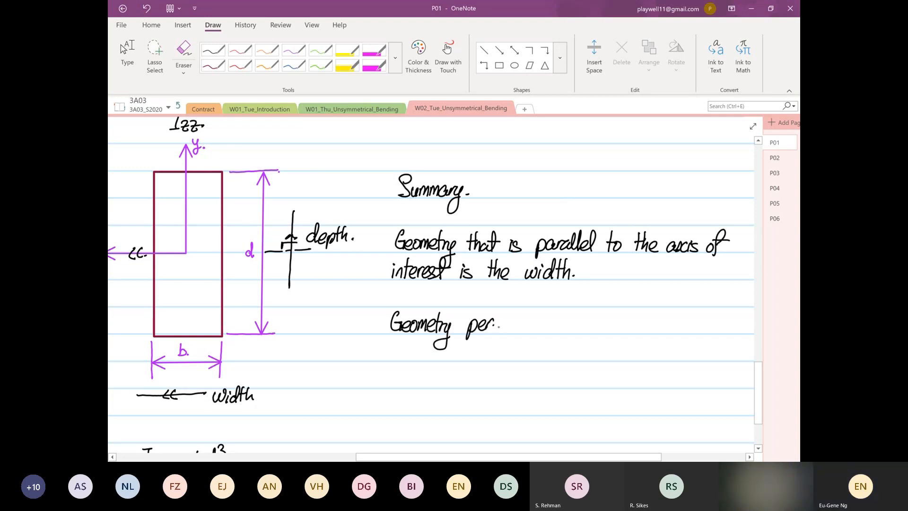
type("perpendicular to the axis of")
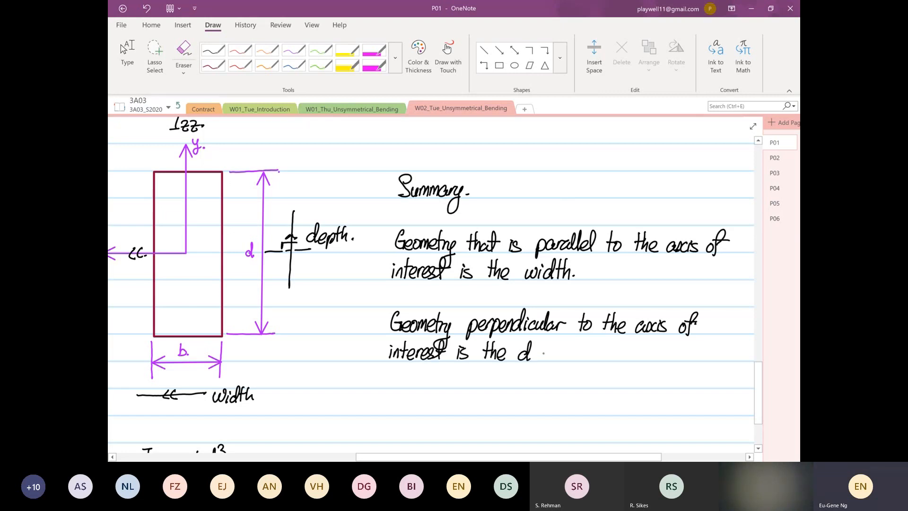
type("epth")
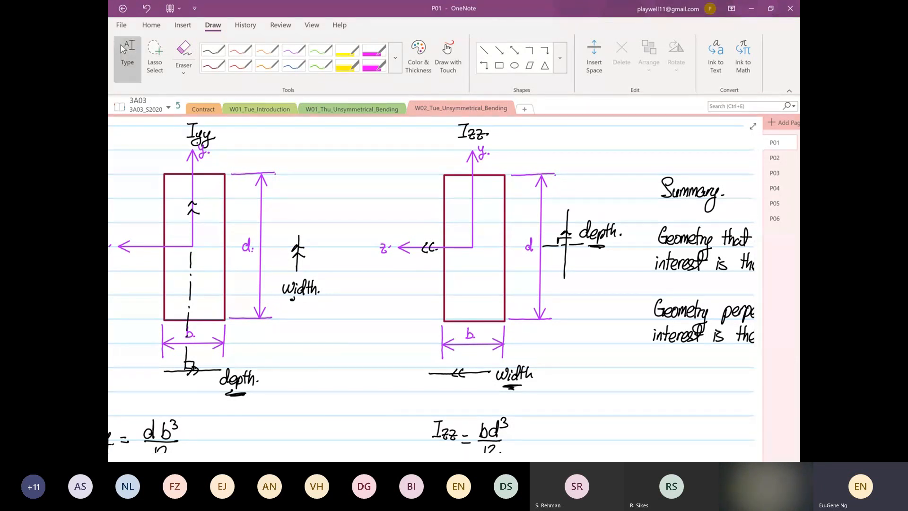
scroll("up", 3)
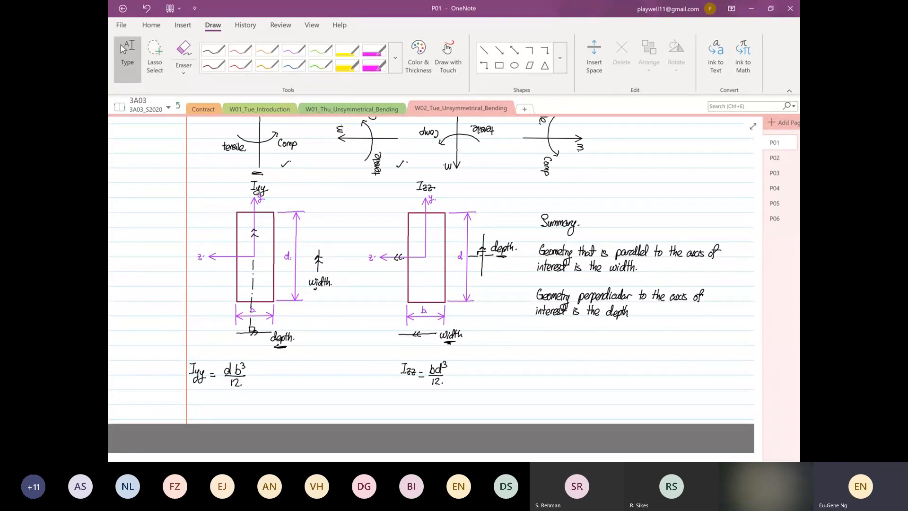
scroll("up", 3)
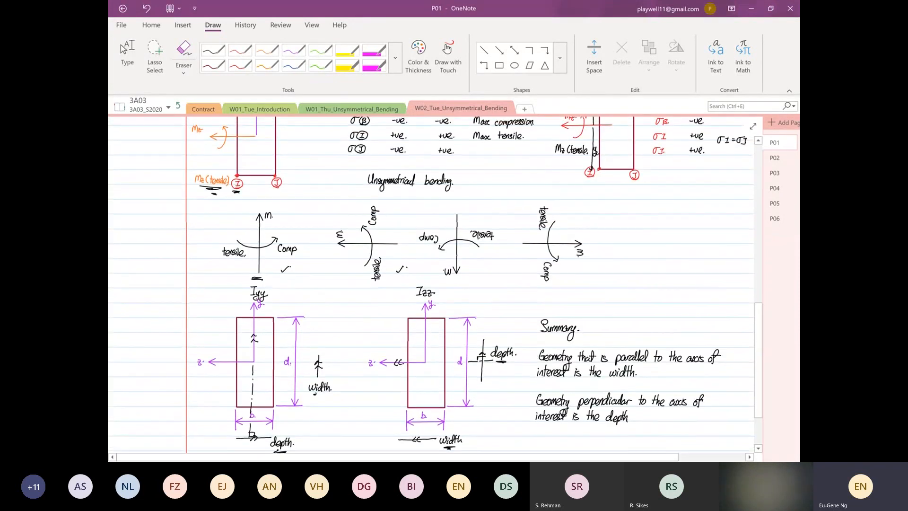
scroll("up", 3)
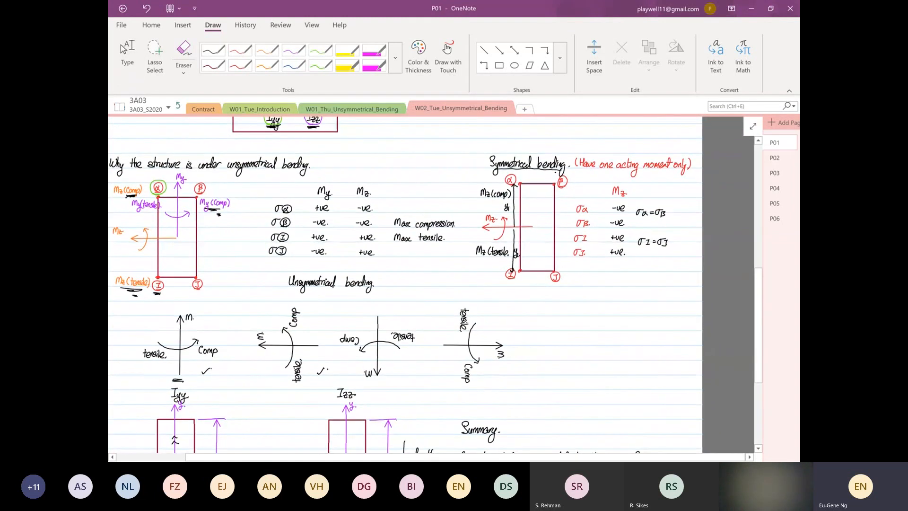
scroll("down", 3)
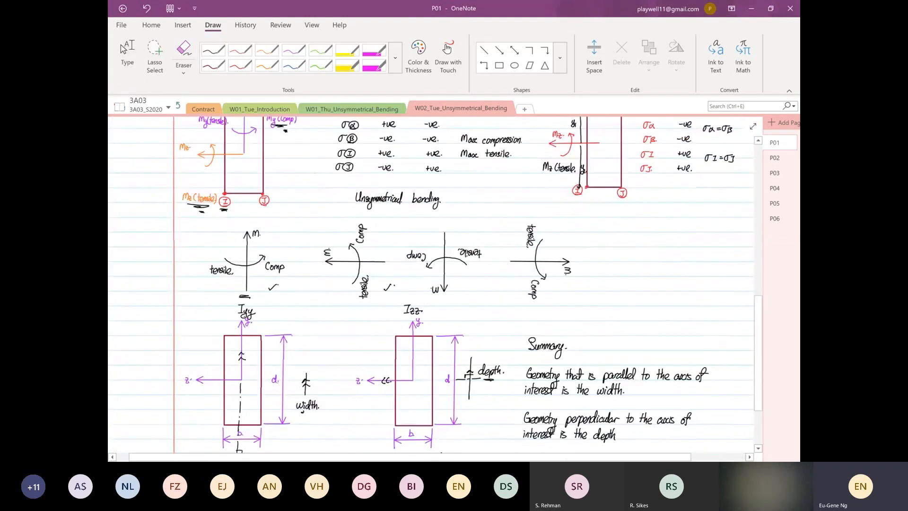
scroll("down", 3)
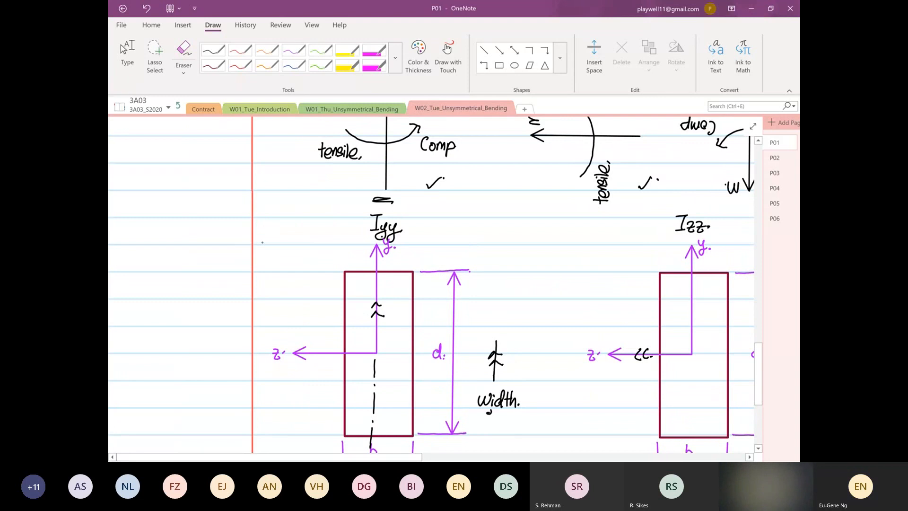
- Handwrite the heading 'Calculate second moment of area' to the left of the Iyy rectangle
type("Calculate")
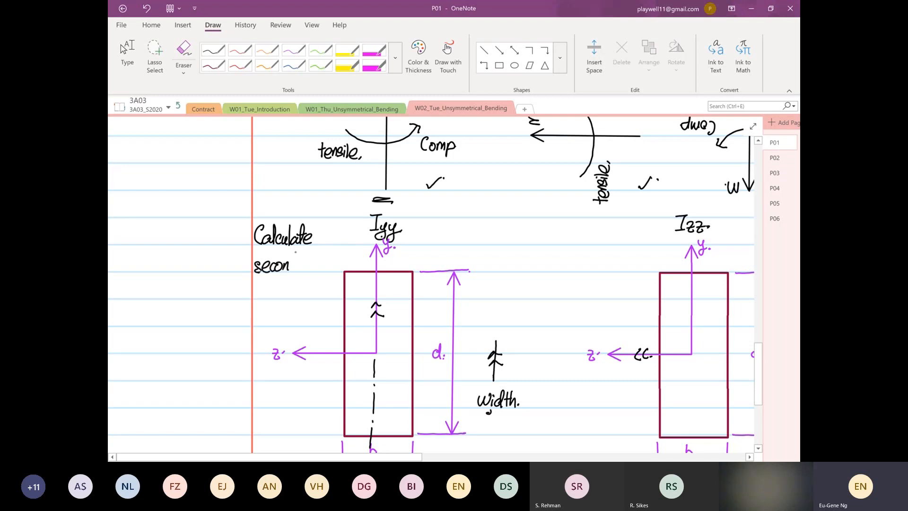
type("d MO")
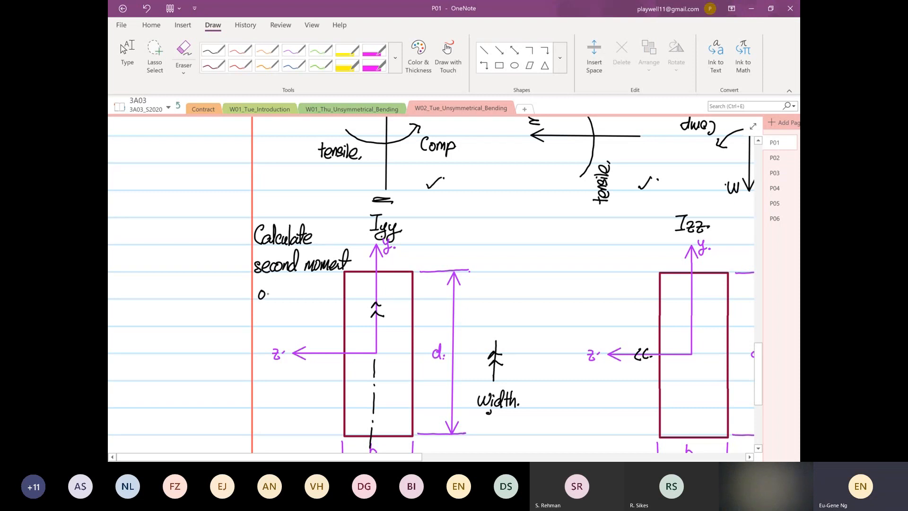
type("of area")
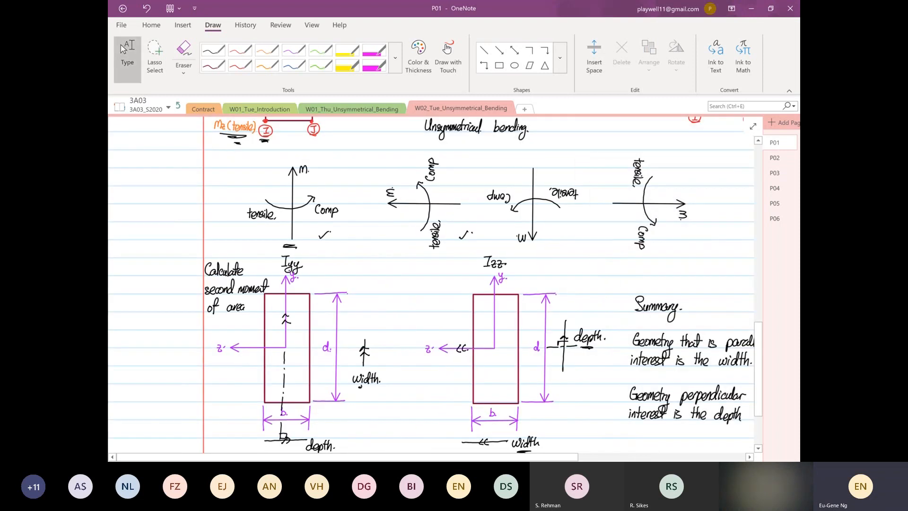
- Scroll back to the top of P01, then switch to page P02
scroll("down", 3)
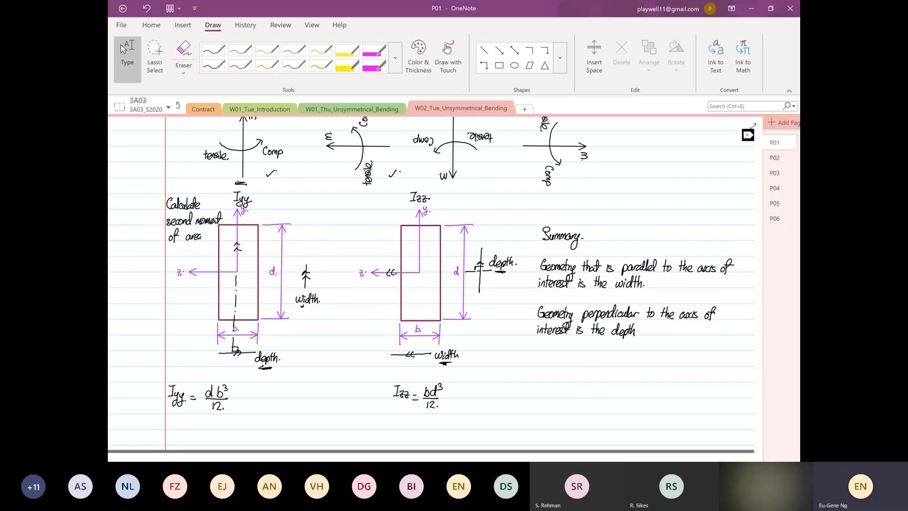
scroll("up", 3)
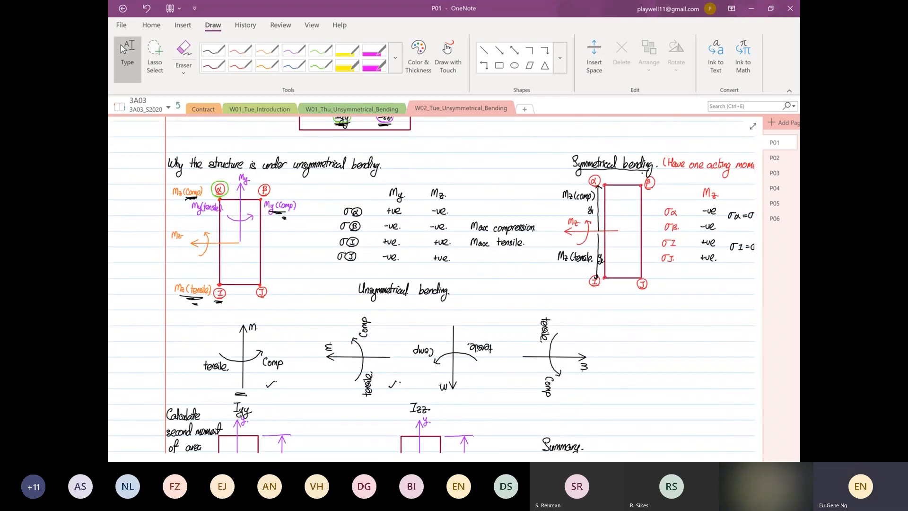
scroll("up", 3)
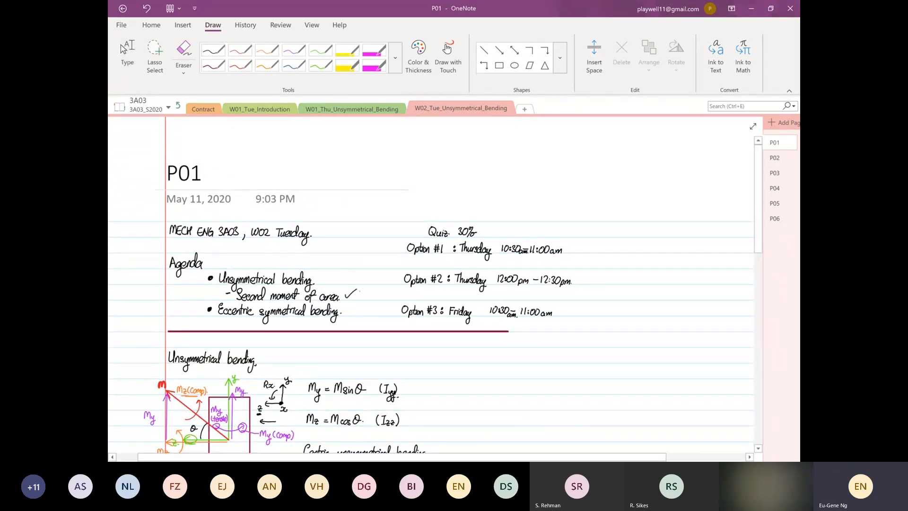
left_click(775, 158)
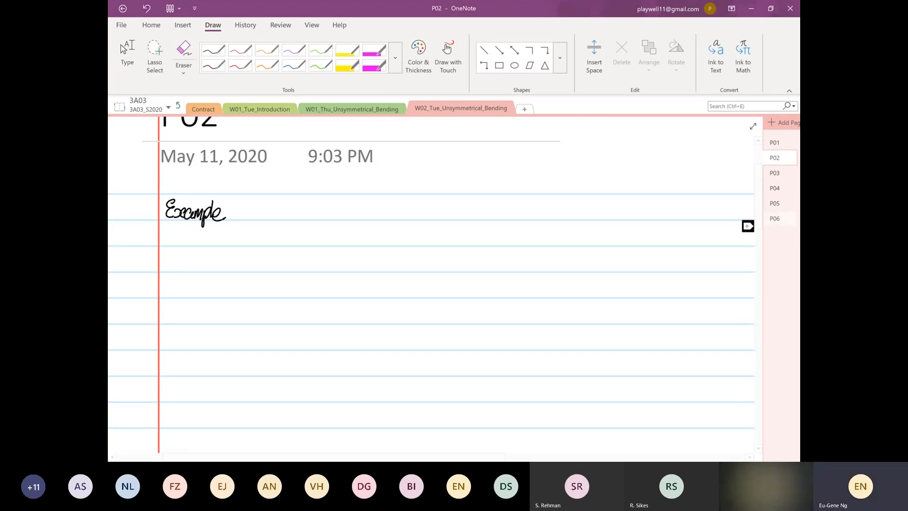
- Pick the T-section diagram with M = 10 kip·in at β = 20° on page P06
left_click(774, 219)
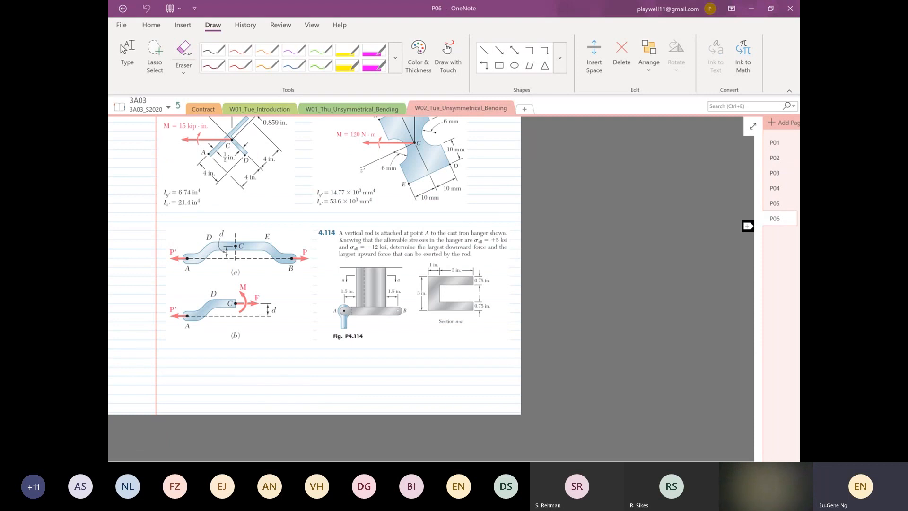
mouse_move(747, 226)
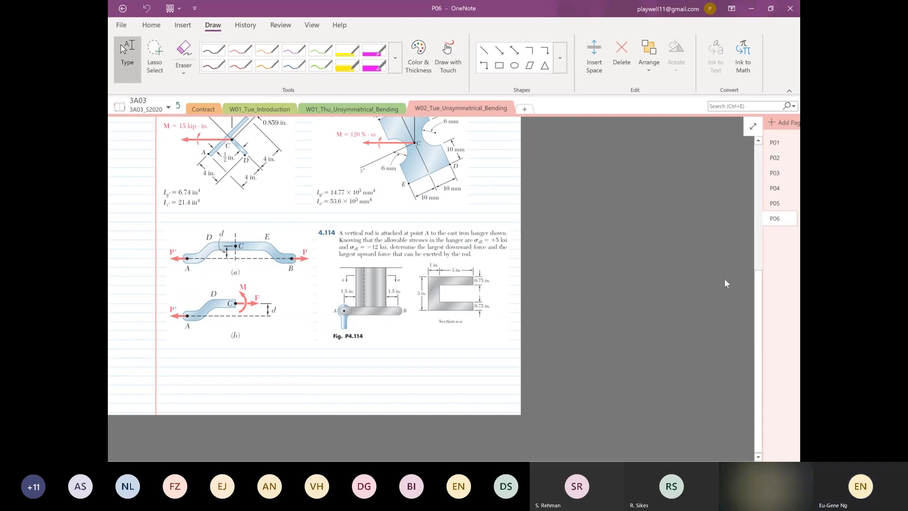
mouse_move(565, 409)
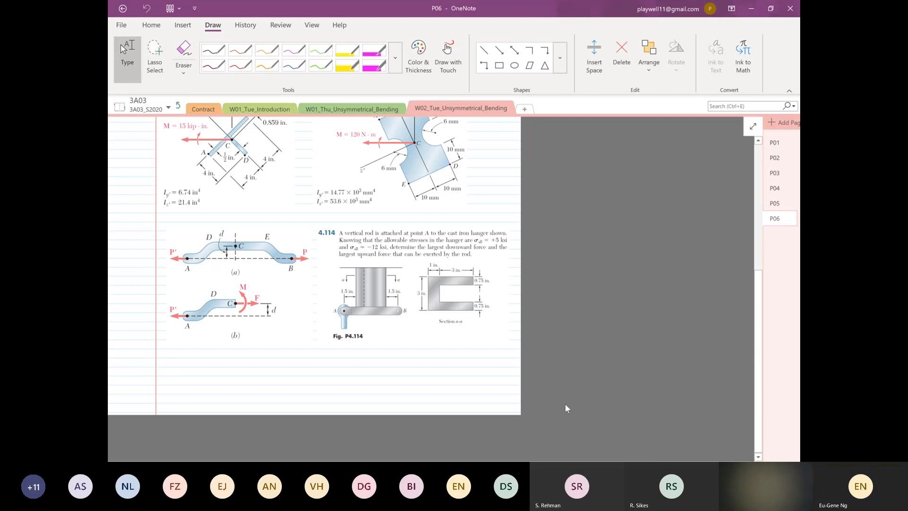
scroll("up", 3)
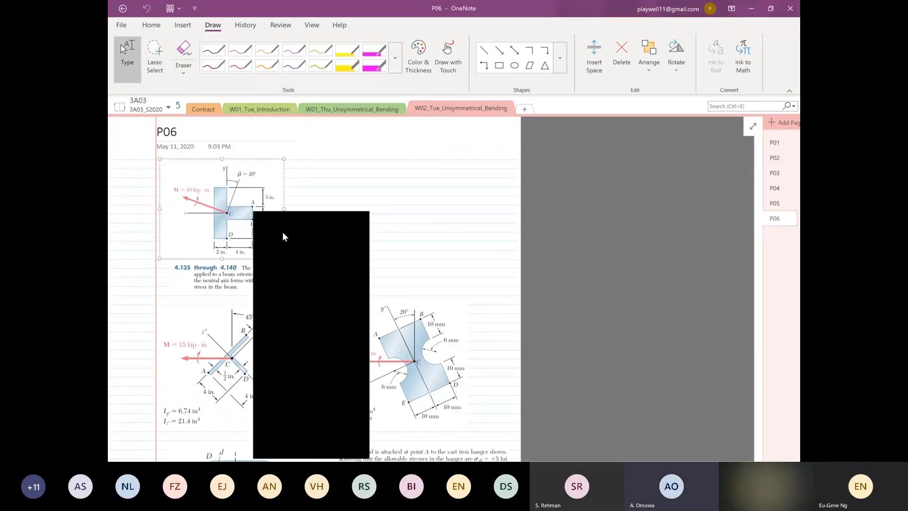
left_click(775, 142)
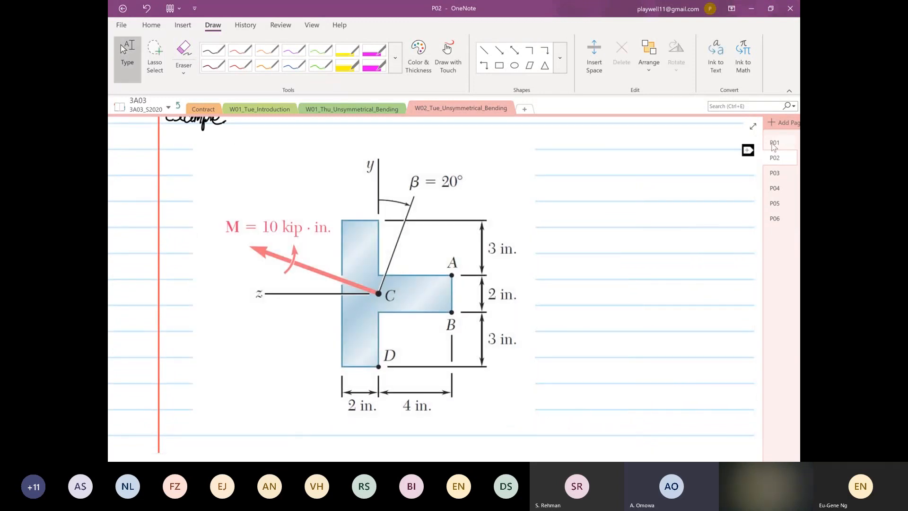
left_click(774, 142)
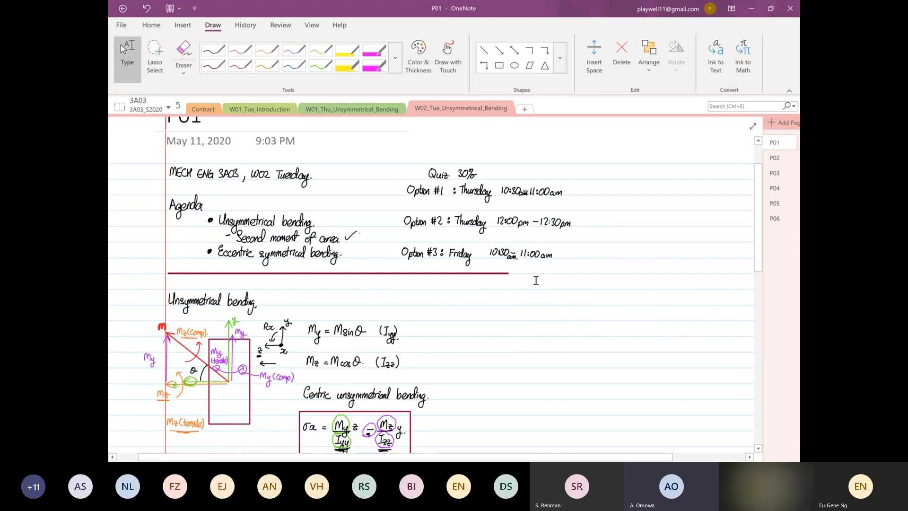
scroll("down", 3)
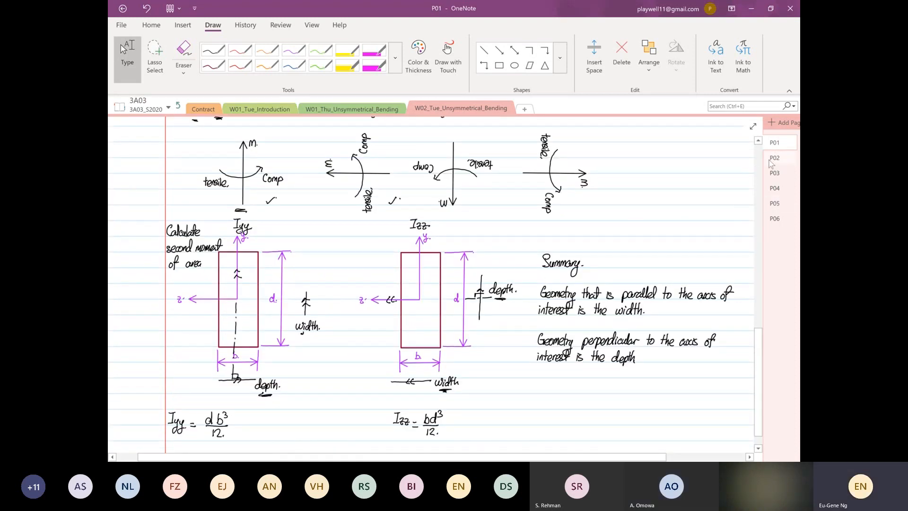
left_click(775, 157)
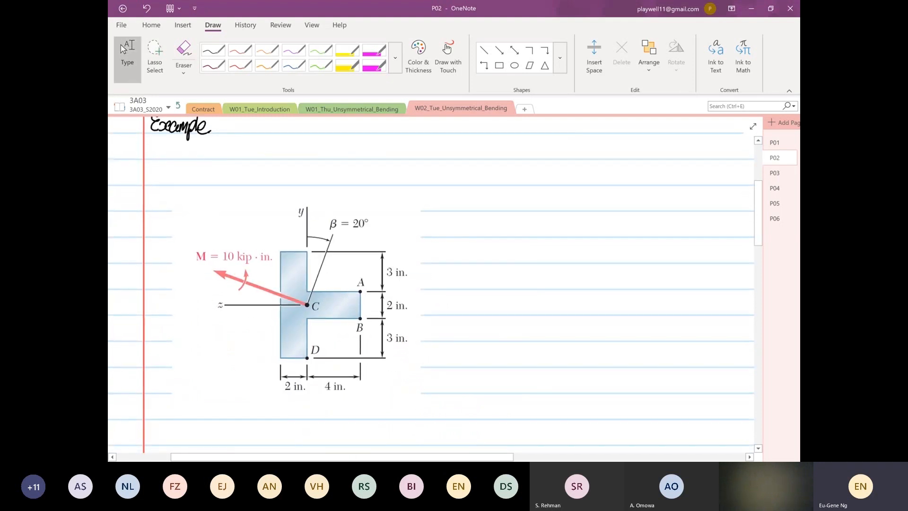
- Handwrite 'Find σA, σB, σD' between the Example heading and the T-section figure
left_click(484, 255)
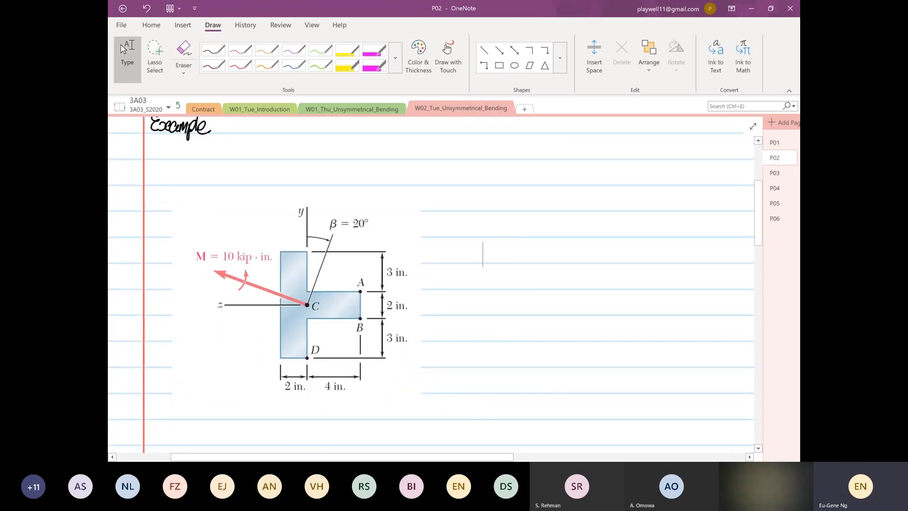
left_click(482, 254)
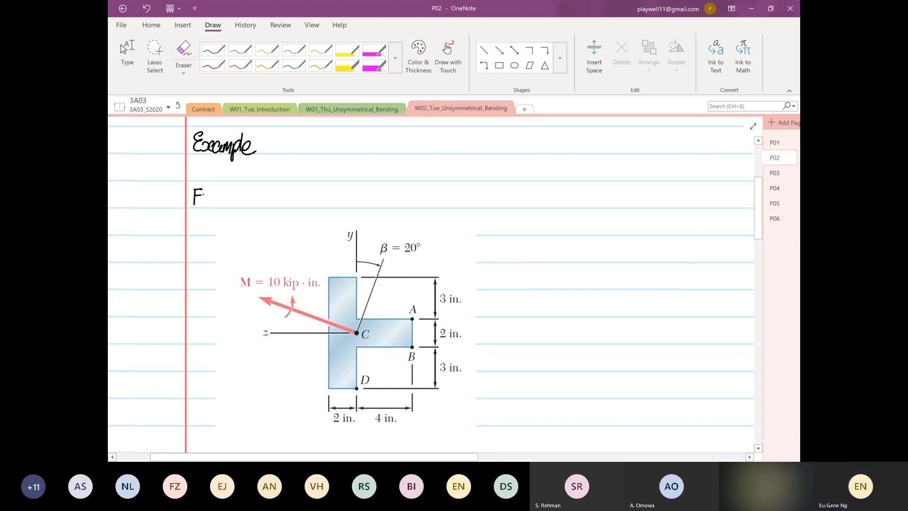
type("Find σA")
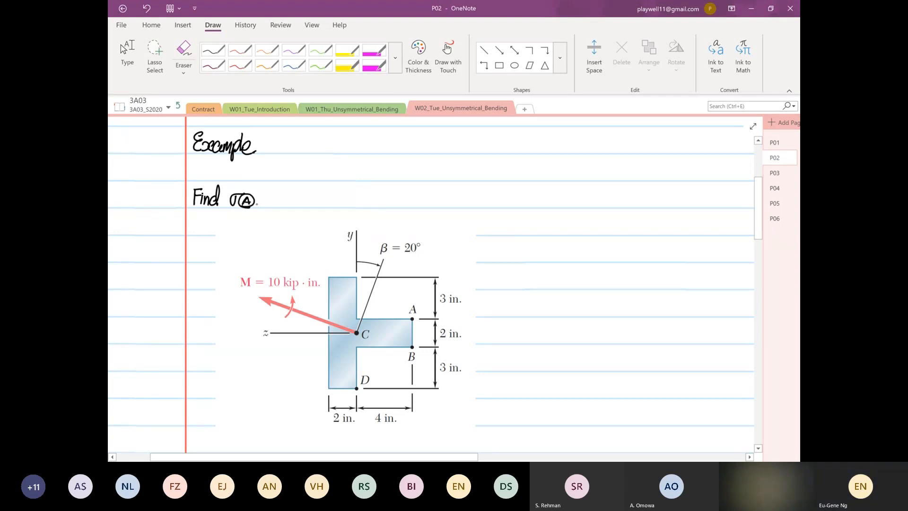
type(", σ")
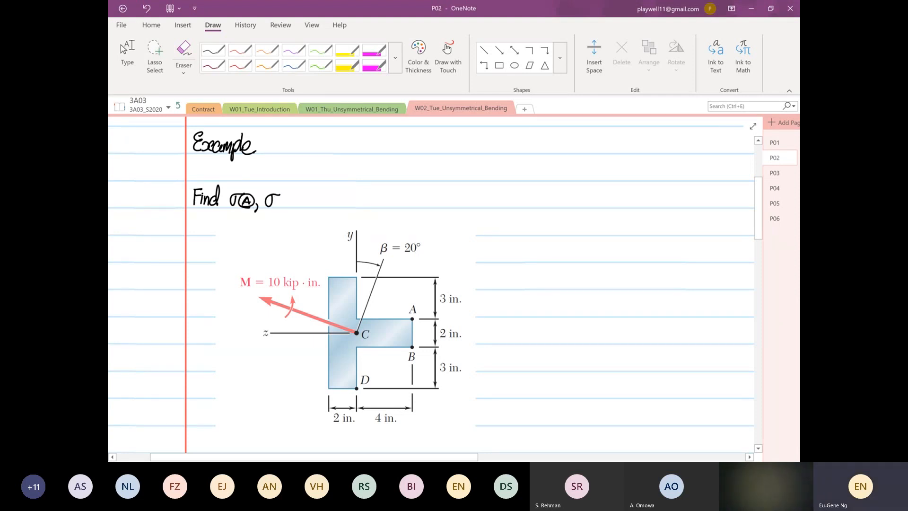
left_click(284, 203)
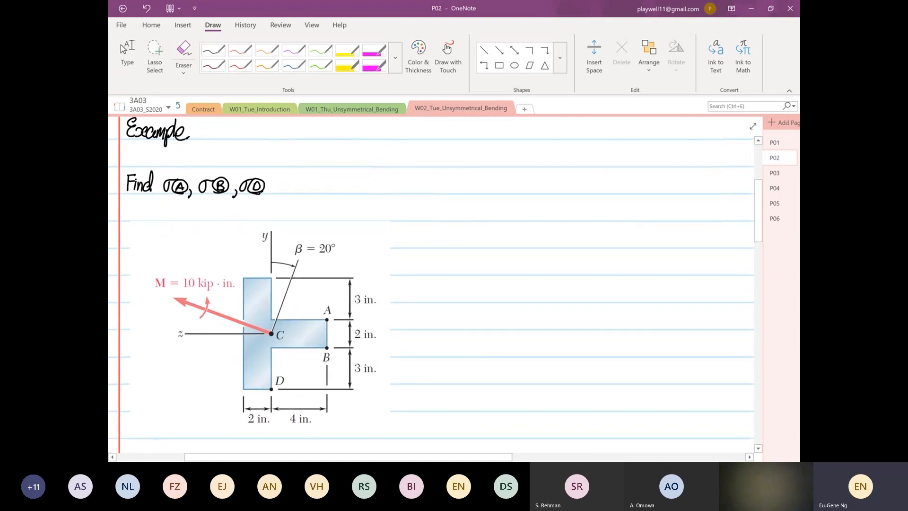
left_click(126, 55)
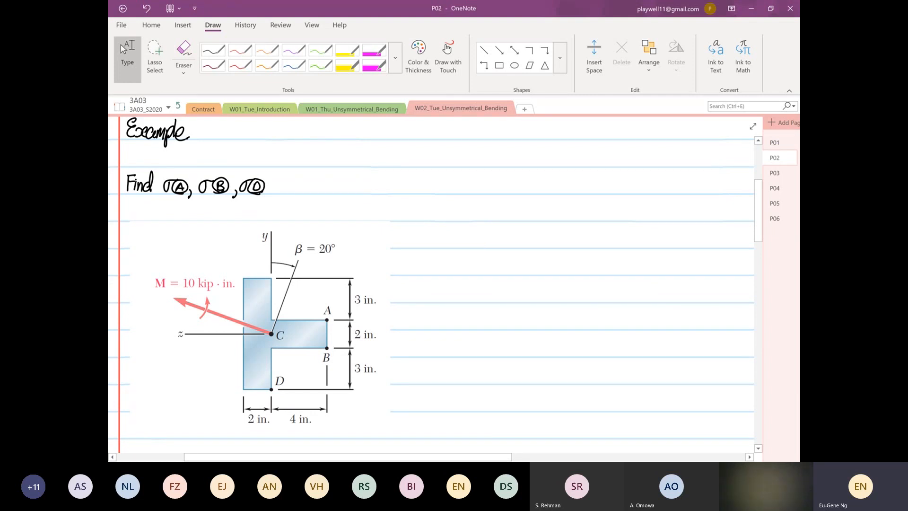
left_click(487, 231)
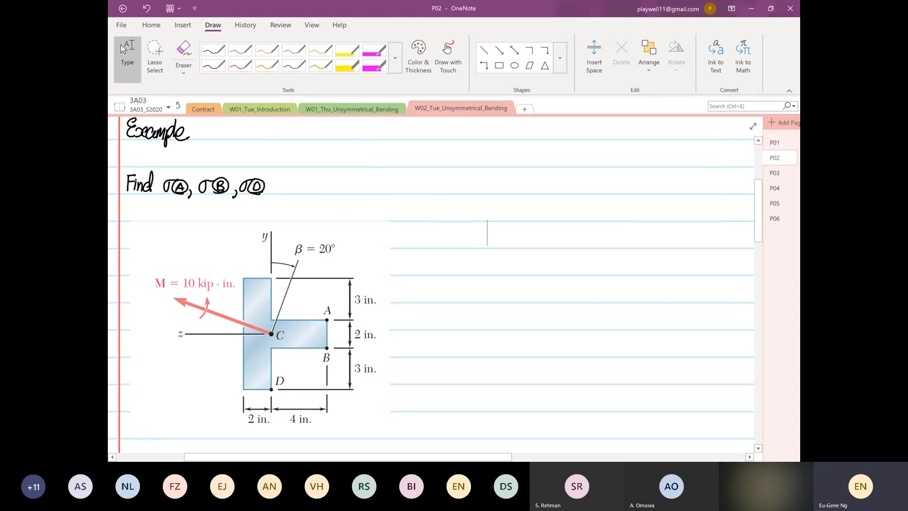
- Note beside the diagram that the moment has both My and Mz components
scroll("down", 3)
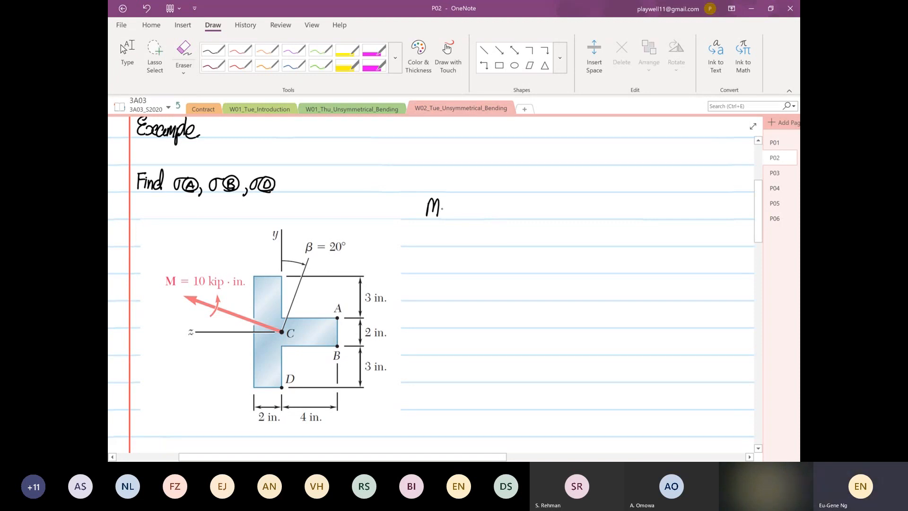
type("Moment")
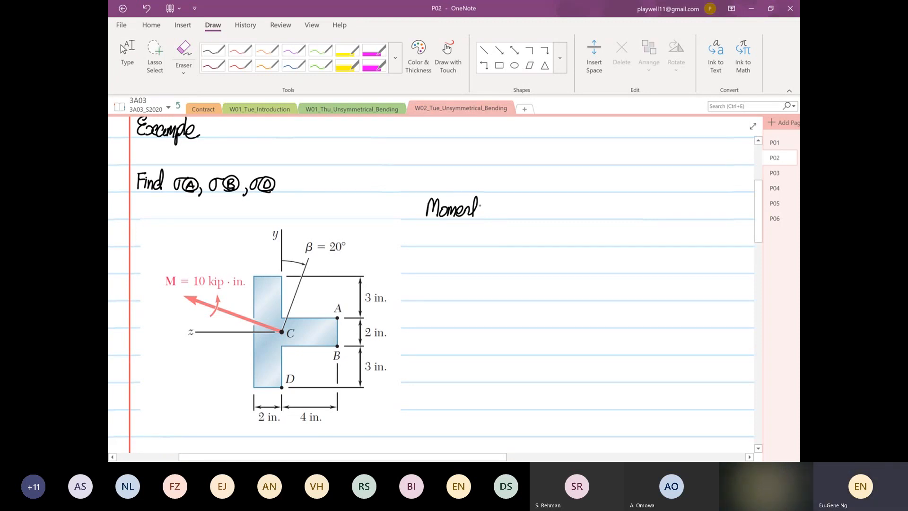
type("has")
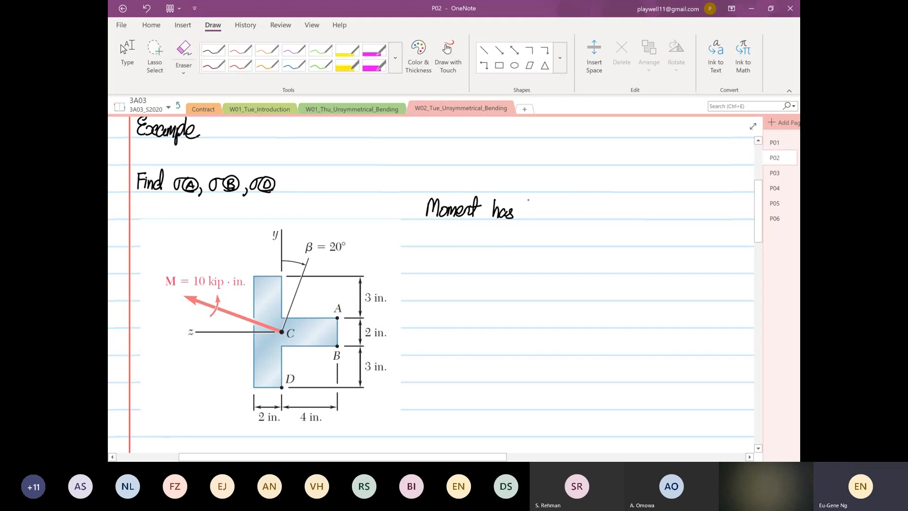
type("both My e Mz components")
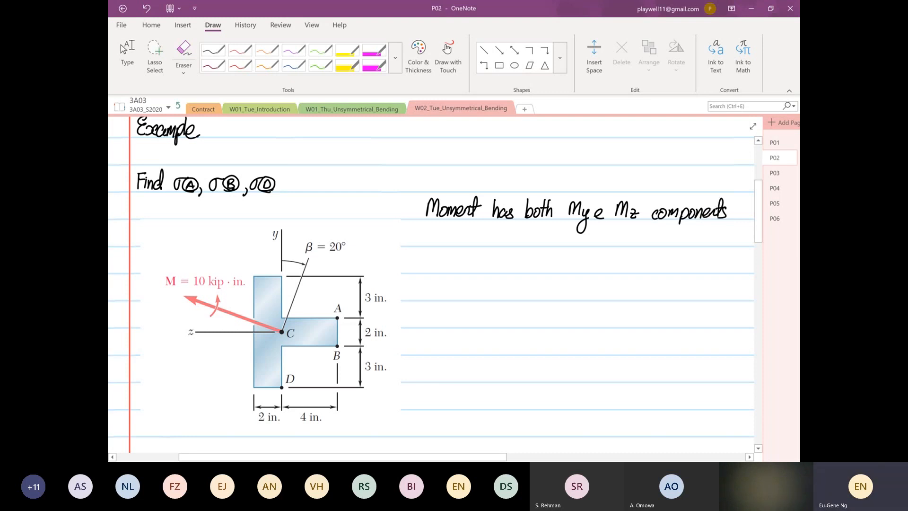
left_click(730, 216)
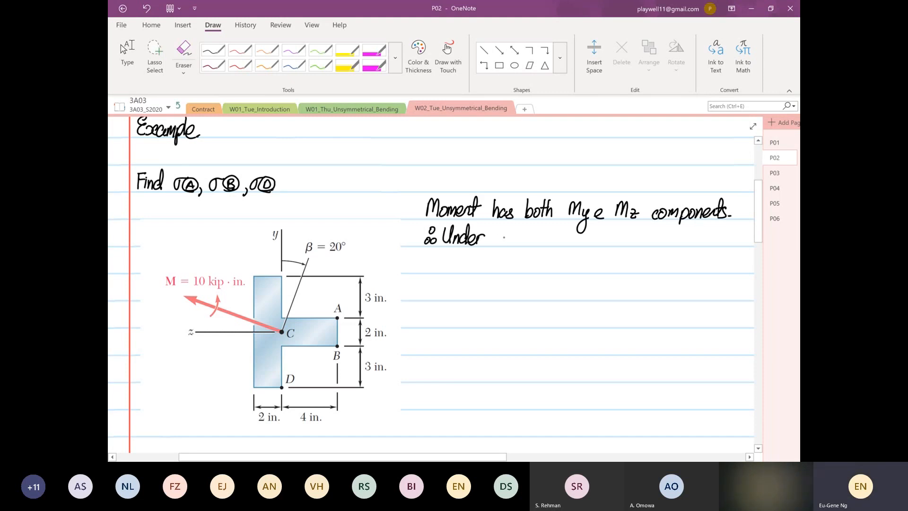
- Conclude unsymmetrical bending and begin σx = My z/Iyy + Mz y/Izz
type("unsymmetrical")
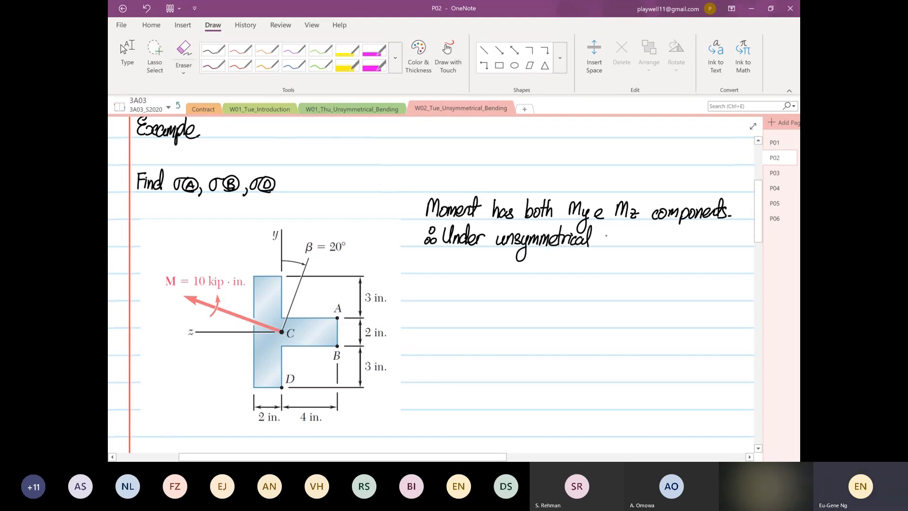
type("bending.")
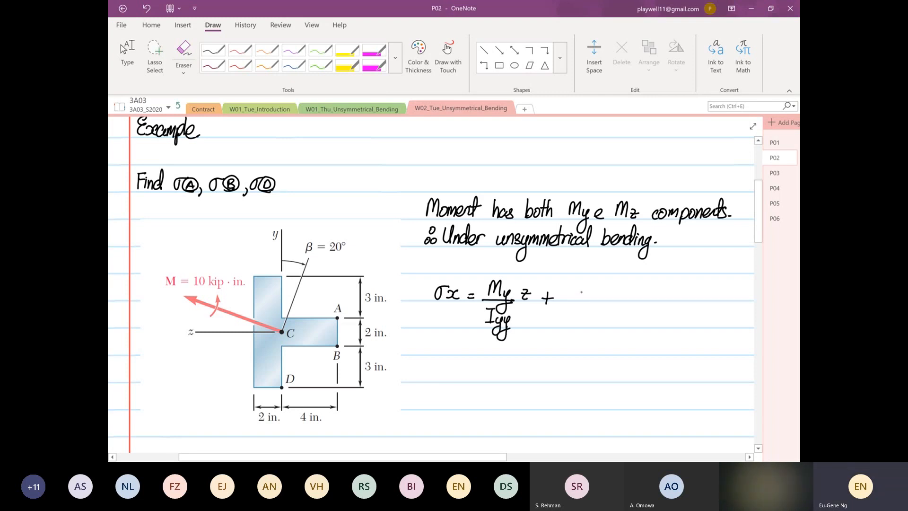
type("Mz/I")
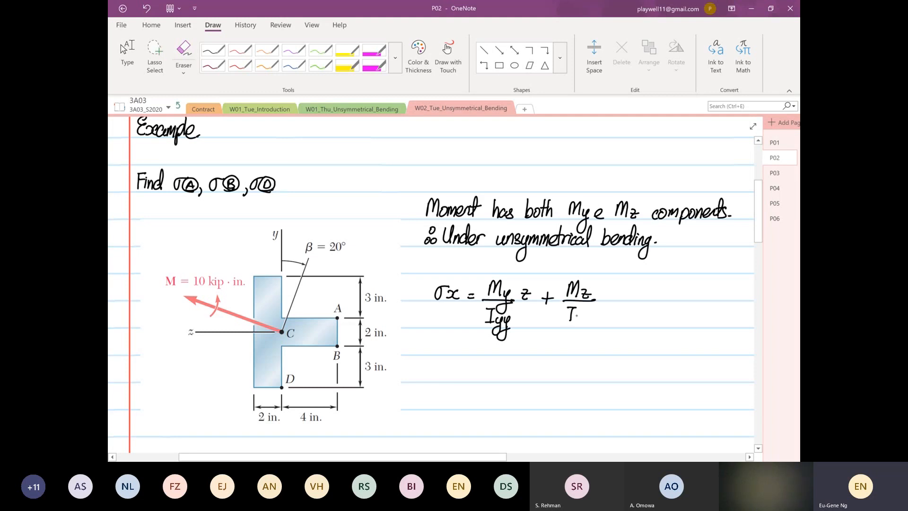
type("zz y")
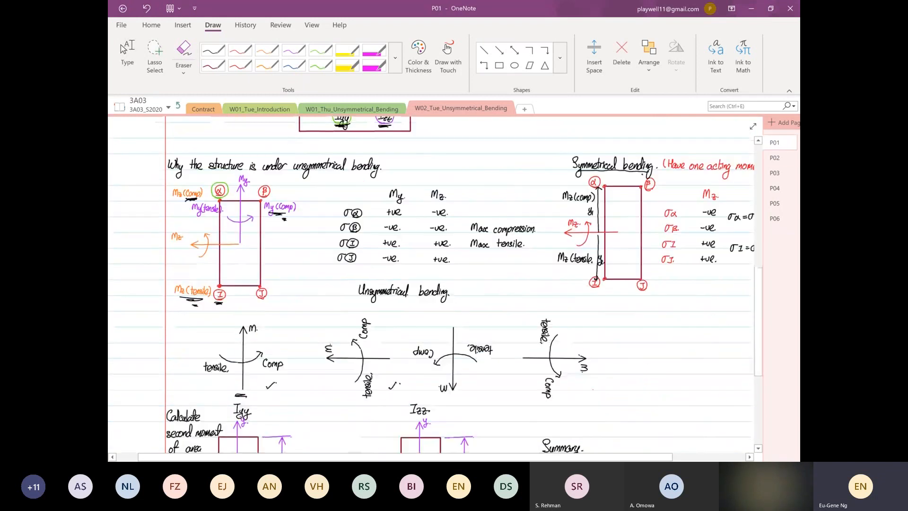
scroll("down", 3)
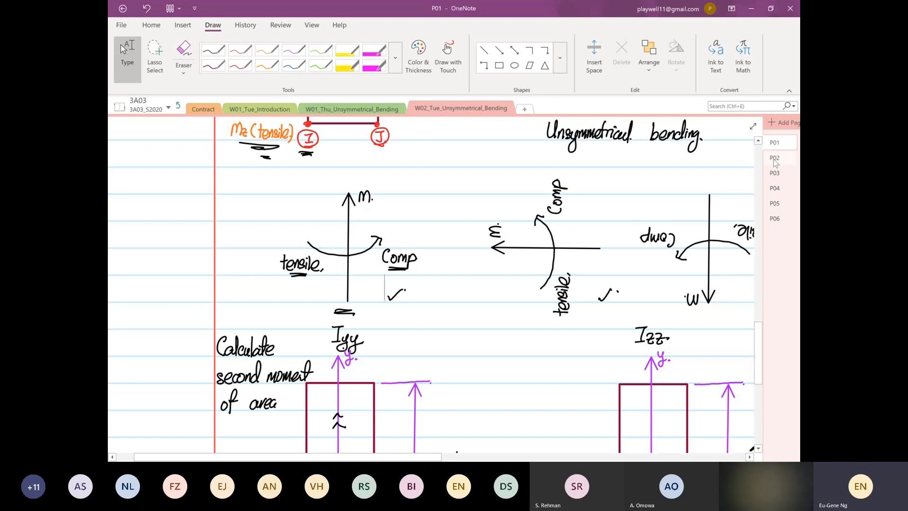
left_click(774, 158)
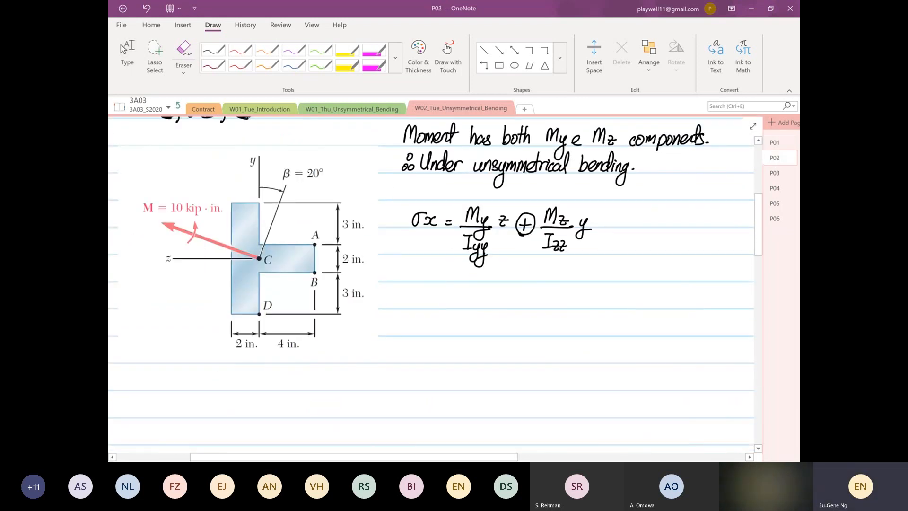
- Mark the σx terms with question marks and write 'Find My & Mz'
scroll("down", 3)
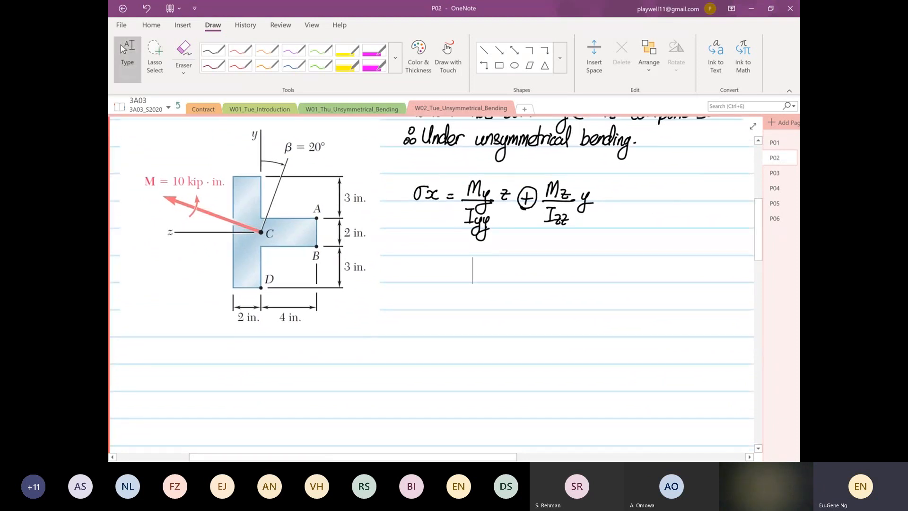
scroll("up", 3)
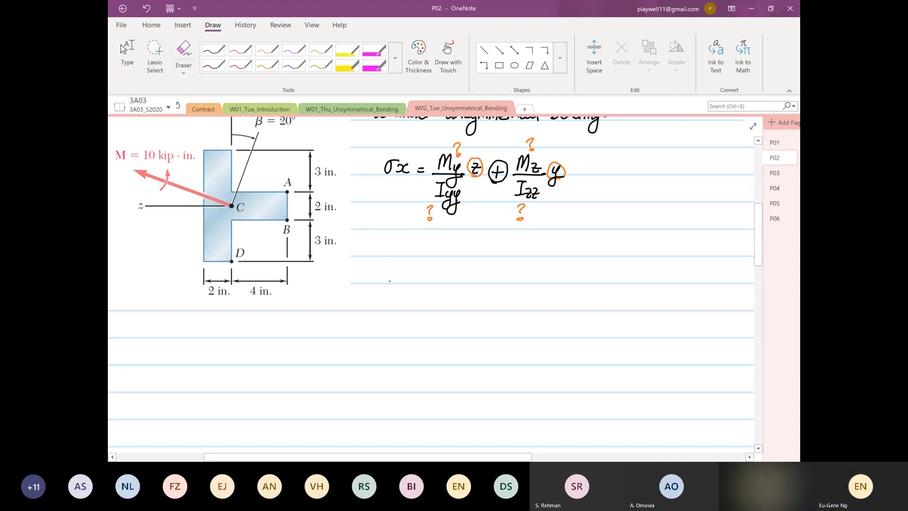
type("Find My & Mz.")
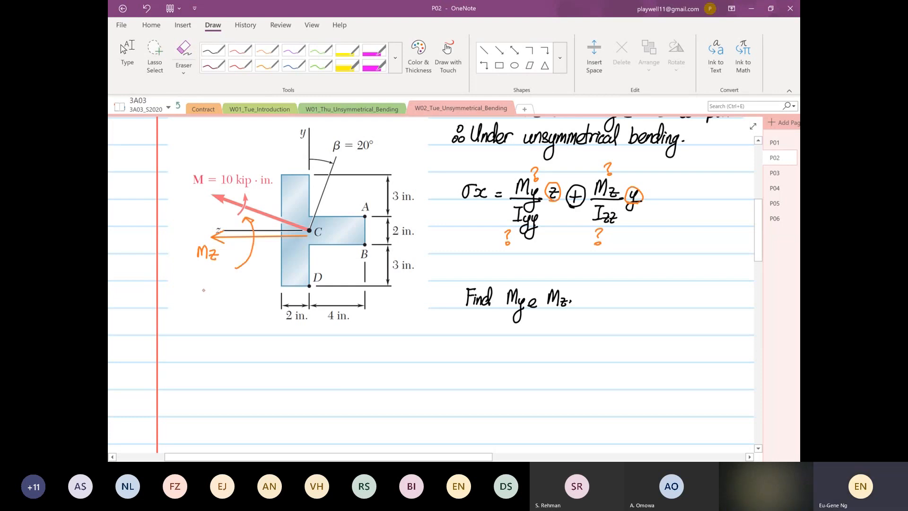
- Sketch and label Mz compression/tension arrows on the T-section, then switch ink for My
type("Mz")
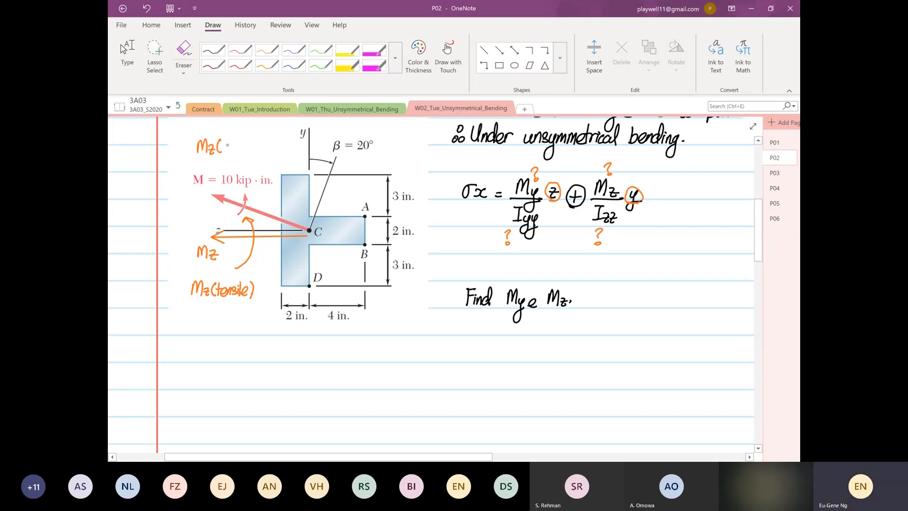
type("Comp).")
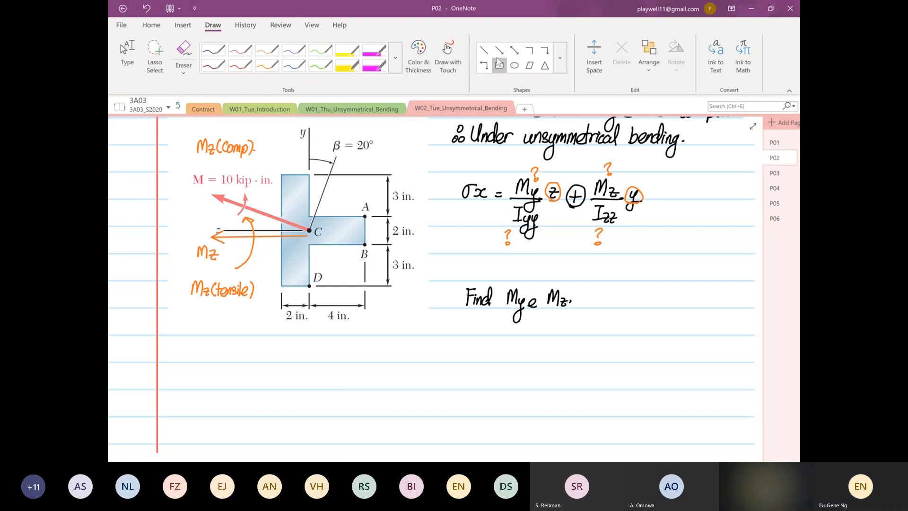
left_click(499, 50)
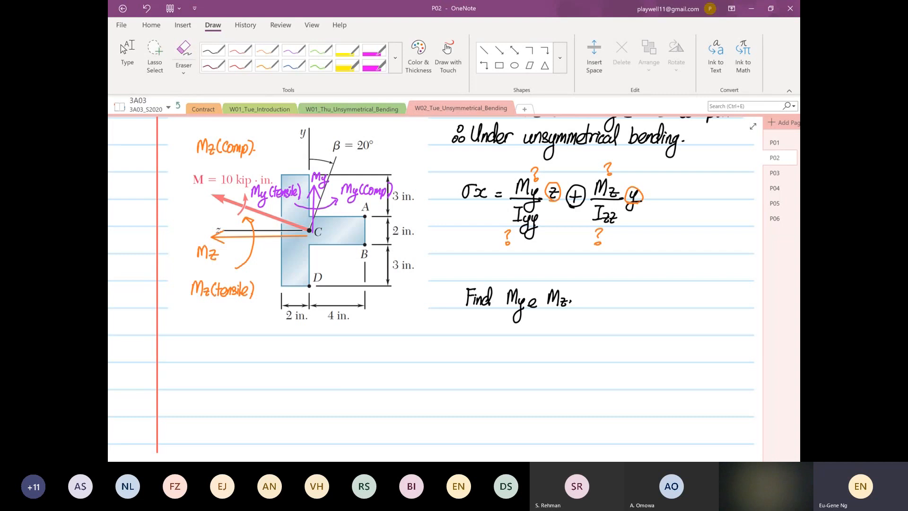
- Write the My calculation from 10×10³, giving 3420.2 lb·in
left_click(213, 50)
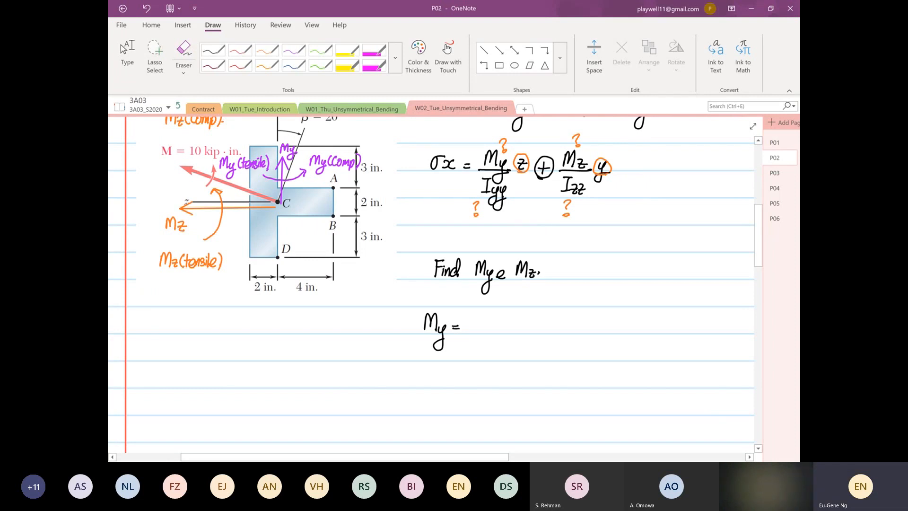
left_click(471, 329)
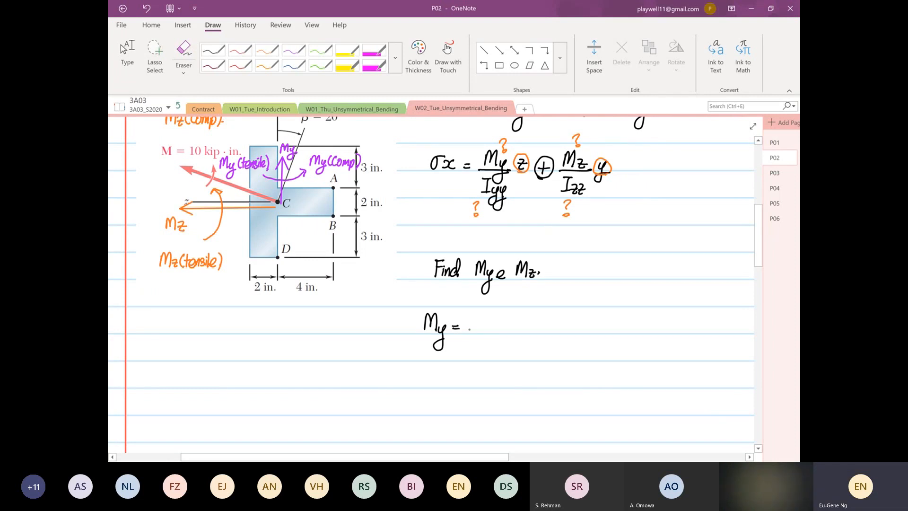
type("10×10³")
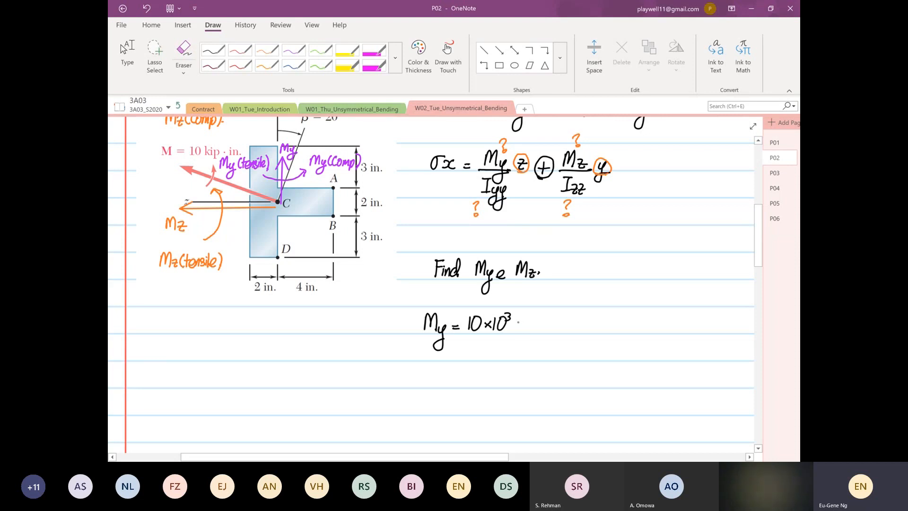
type("(gi")
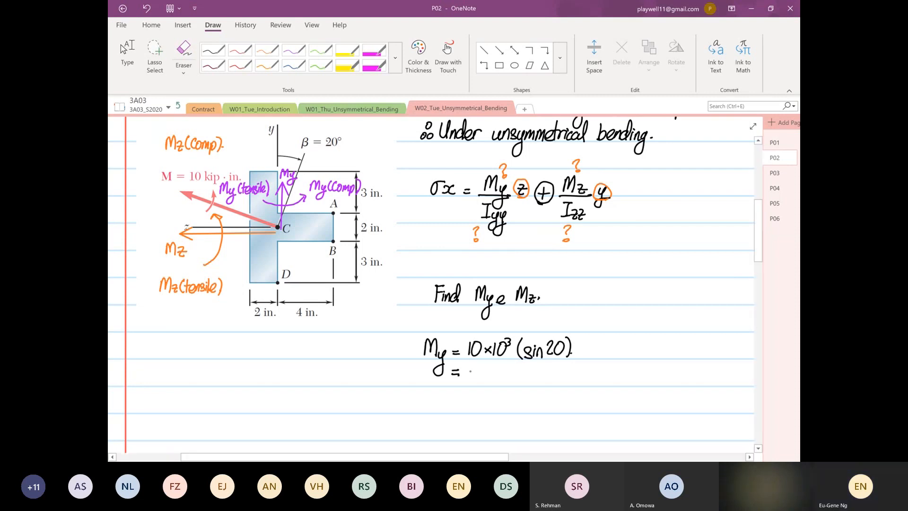
type("3420.2 1")
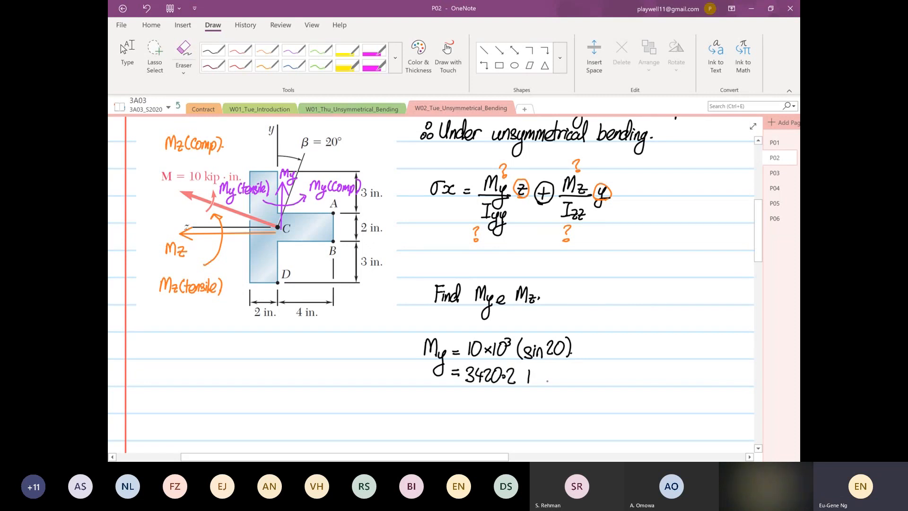
type("lb in")
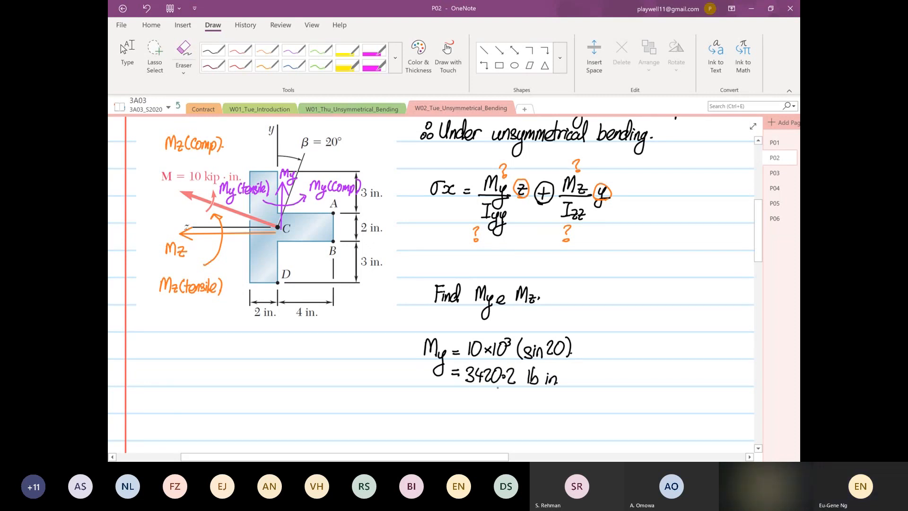
- Write Mz = 10×10³(cos20) = 9396.9 lb·in below My and underline it
scroll("down", 3)
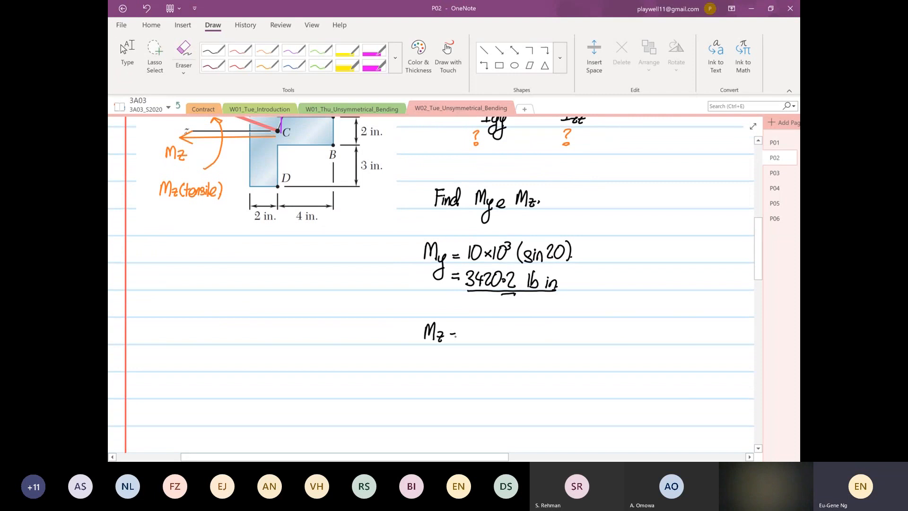
type("= 1.")
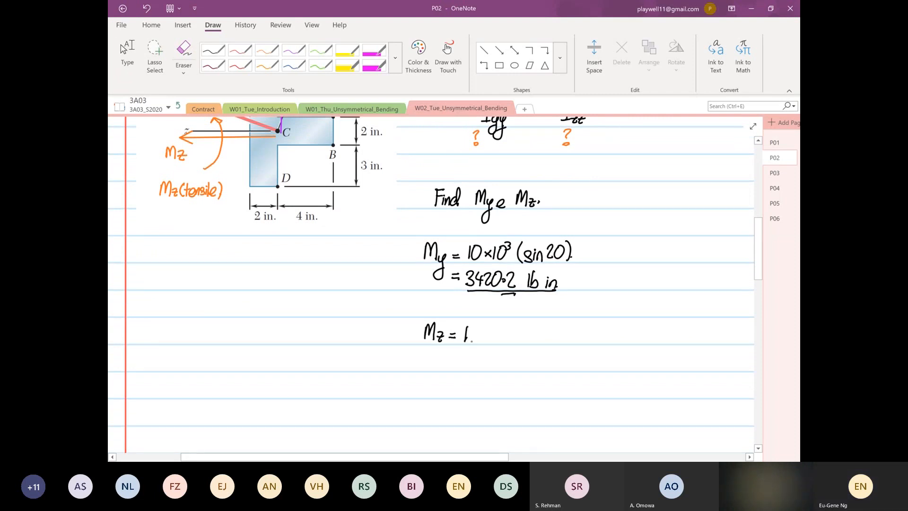
type("10×10³(cos20")
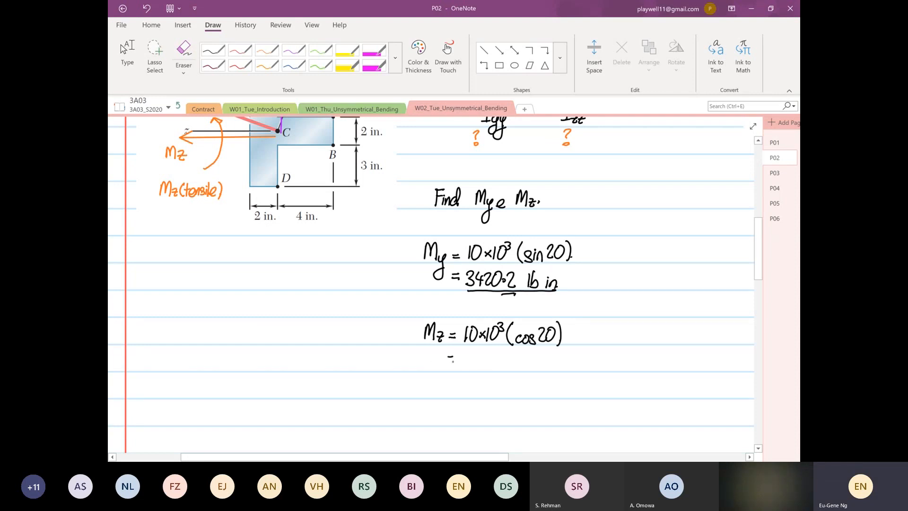
left_click(451, 358)
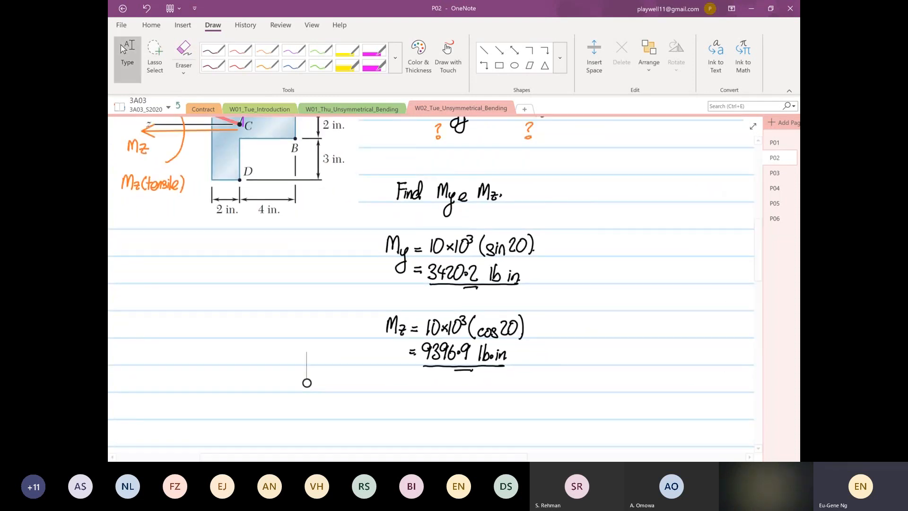
scroll("up", 3)
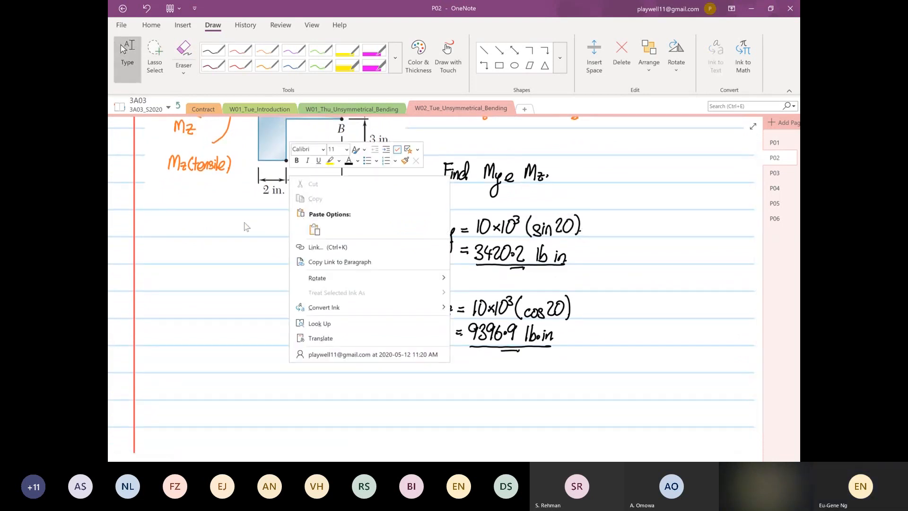
right_click(283, 162)
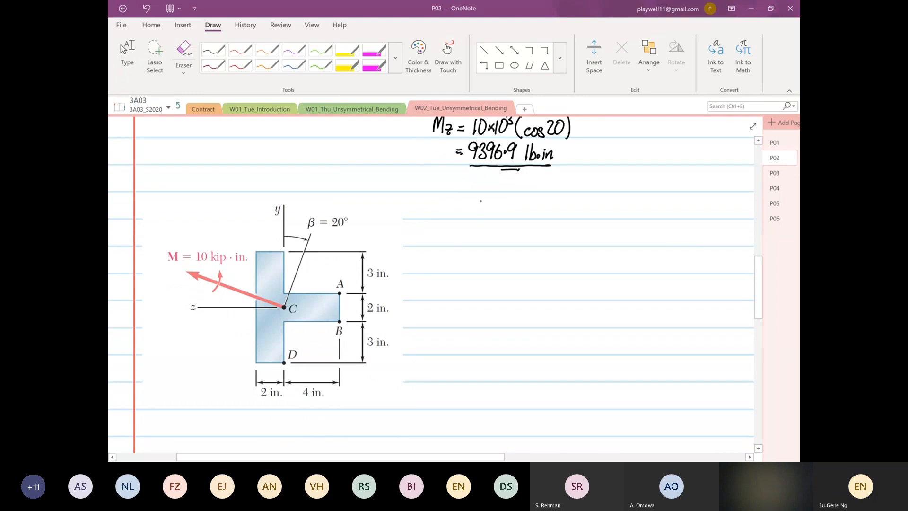
- Note 'Find Iyy.' beside the pasted T-section and draw a vertical axis line through C
type("Fin")
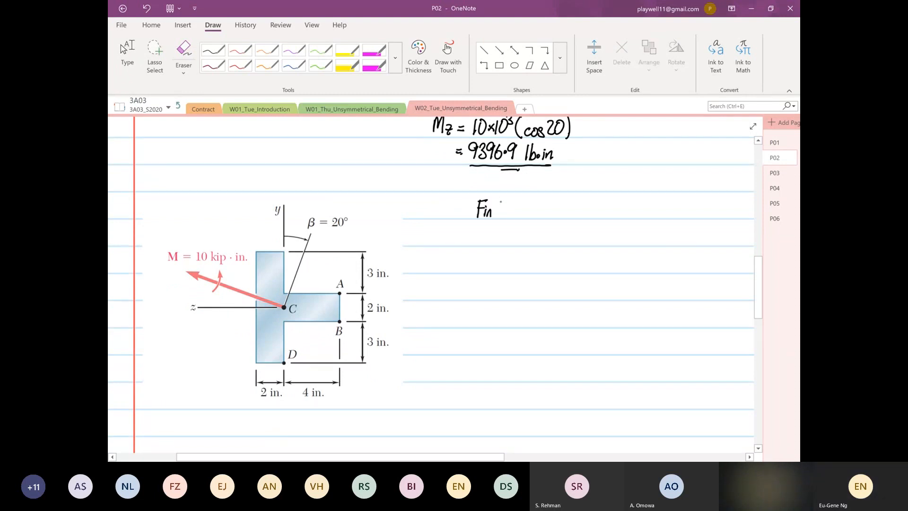
type("Find Iyy.")
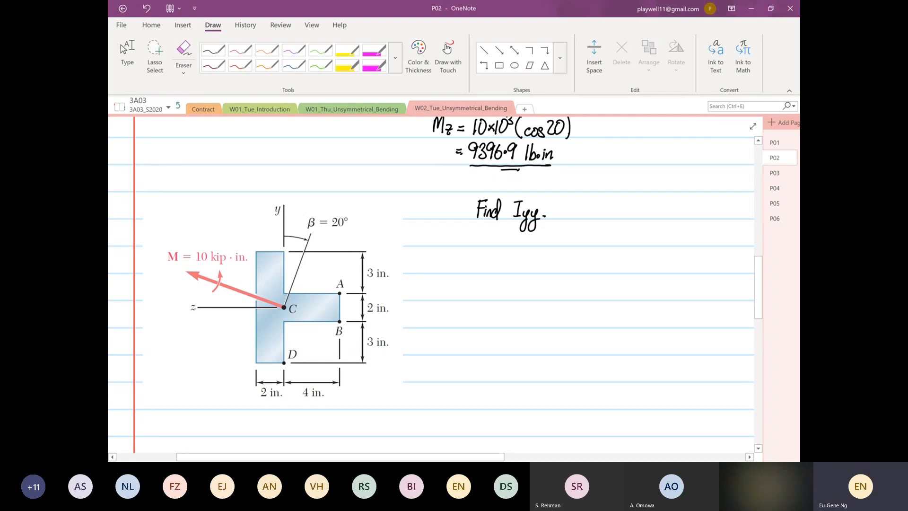
left_click(127, 54)
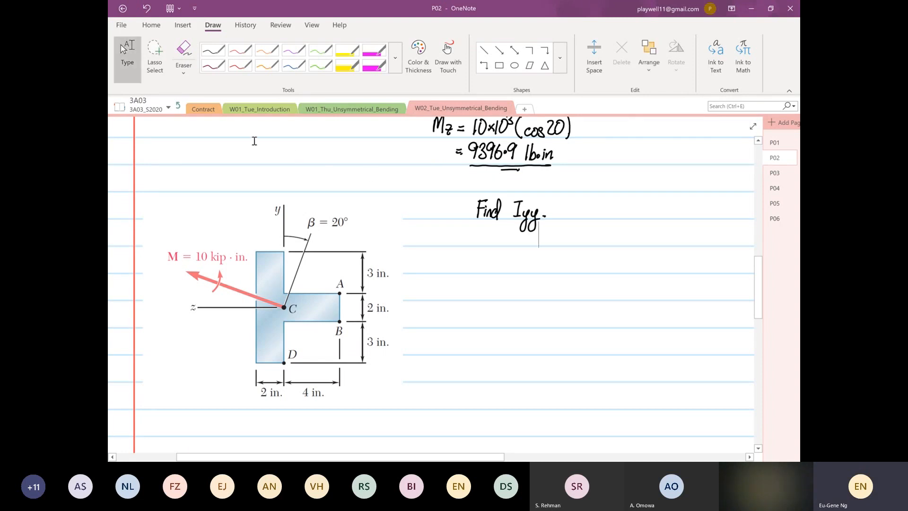
left_click(447, 54)
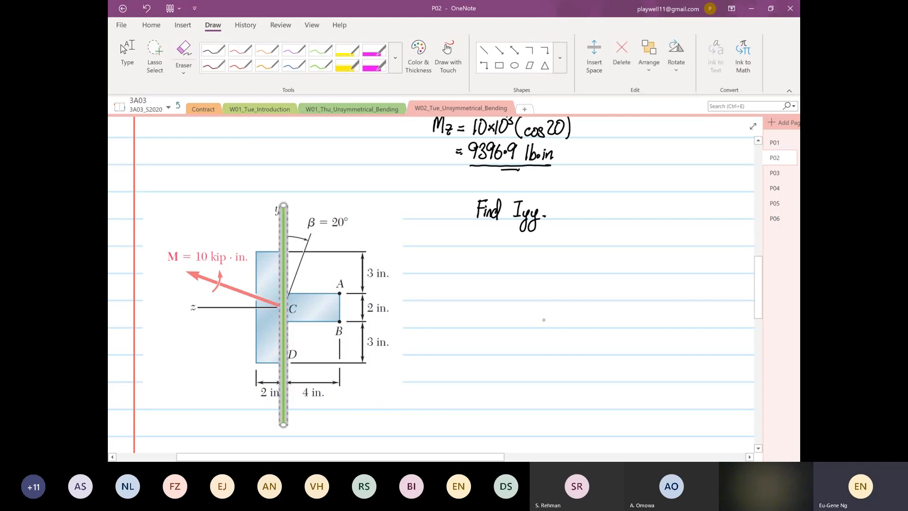
left_click(544, 320)
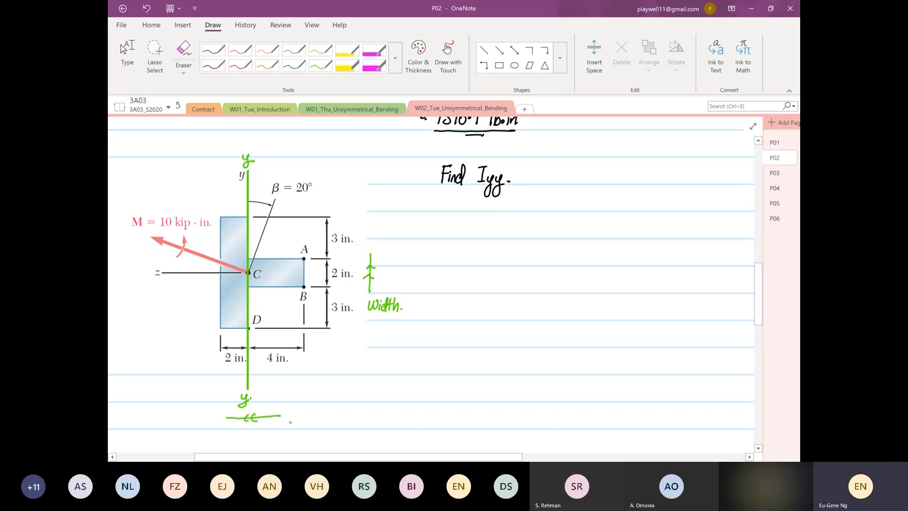
- Label the T-section's horizontal extent 'depth.' and start a new note below 'Find Iyy'
type("dep")
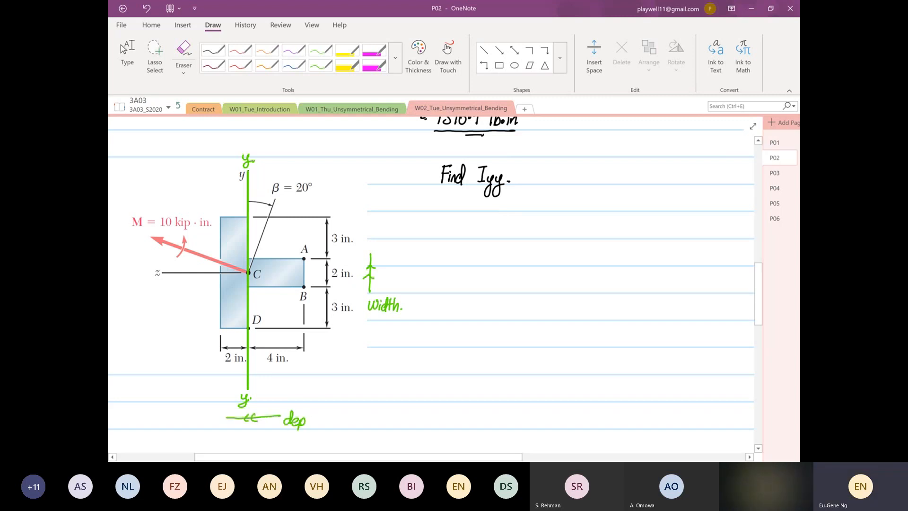
type("th.")
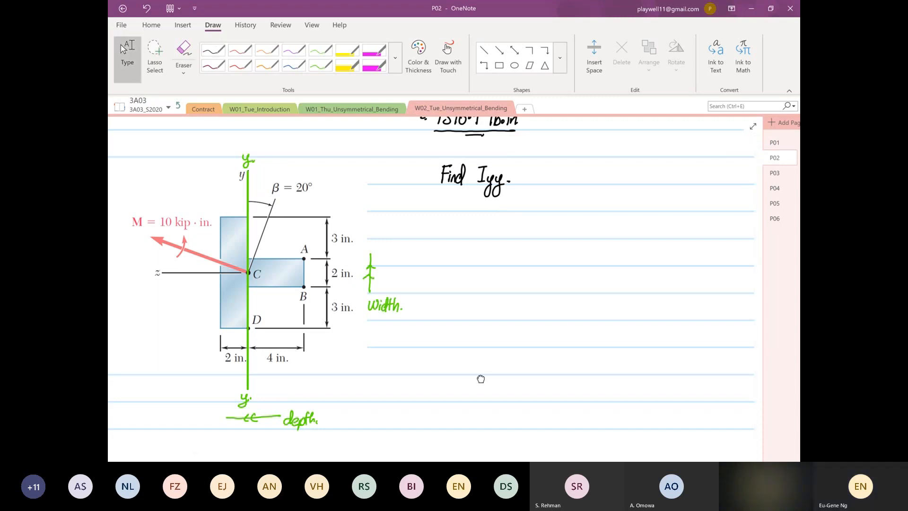
scroll("down", 3)
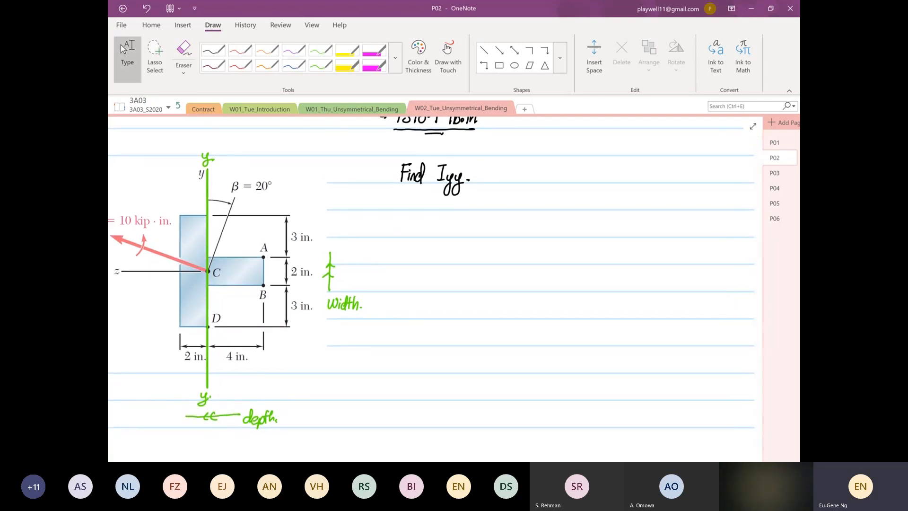
left_click(403, 226)
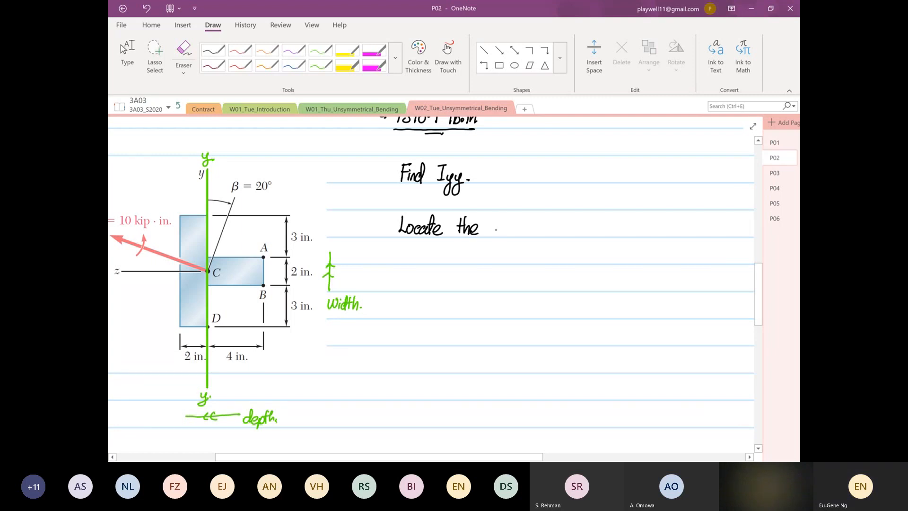
- Type the note 'Locate the position of the centroid.' and place a note for the section table
type("posi")
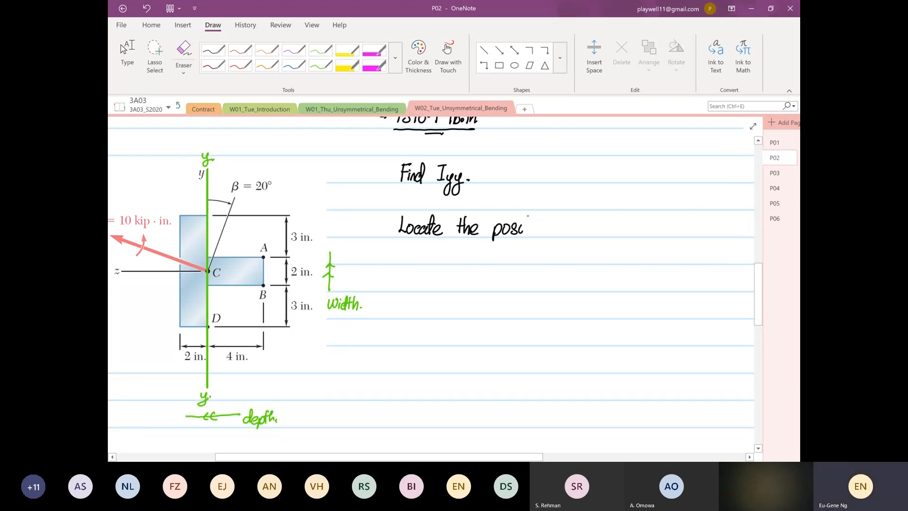
type("tion")
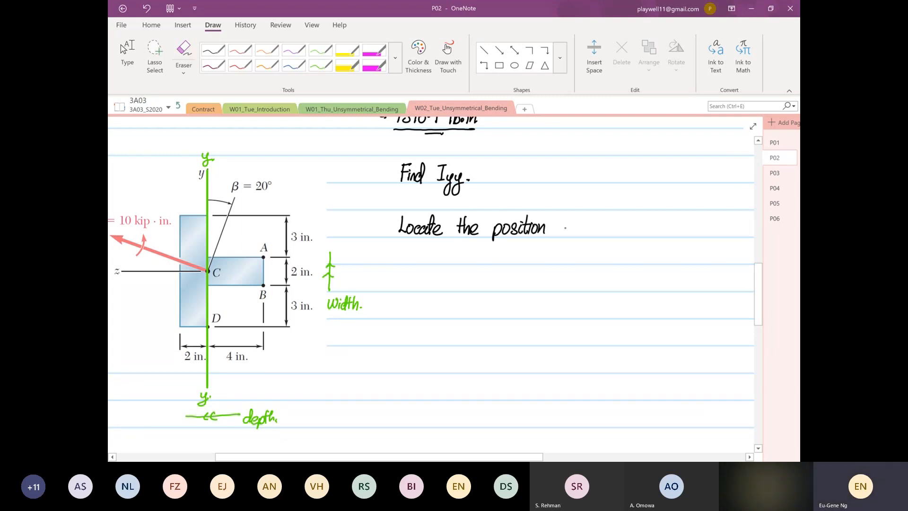
type("of the")
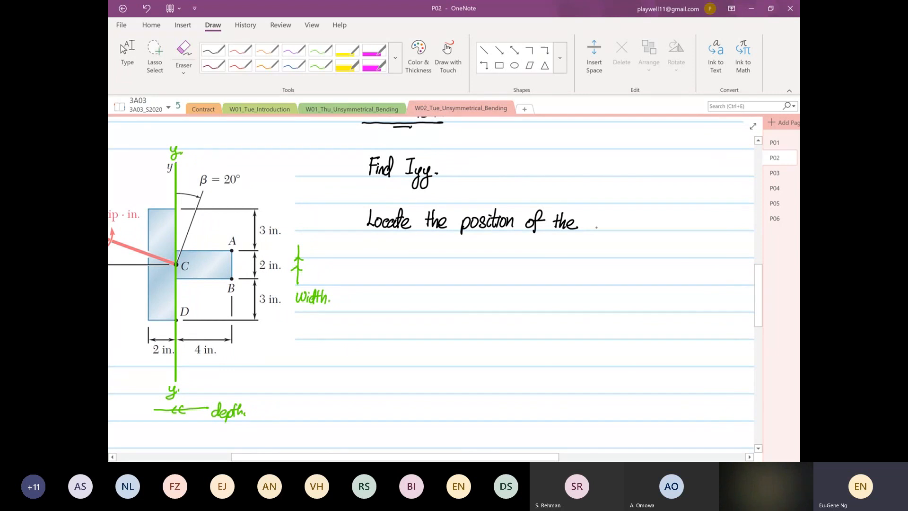
type("centroid.")
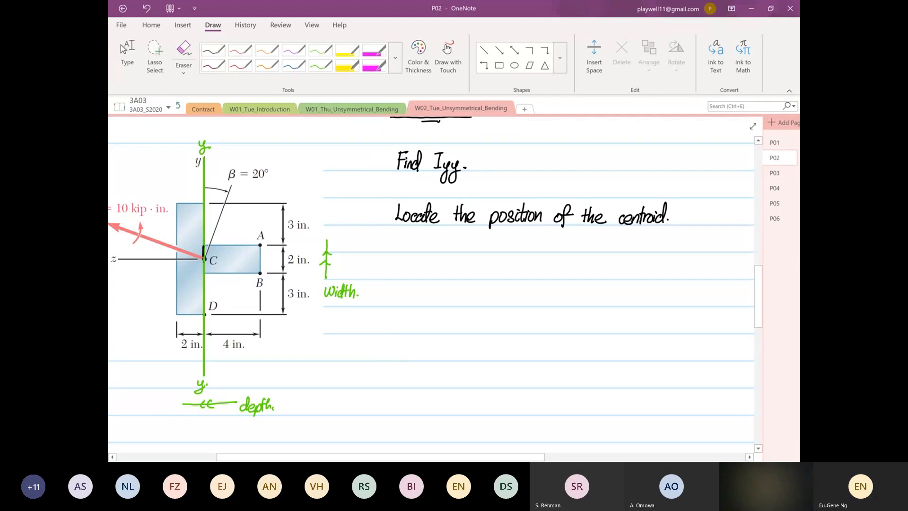
left_click(185, 226)
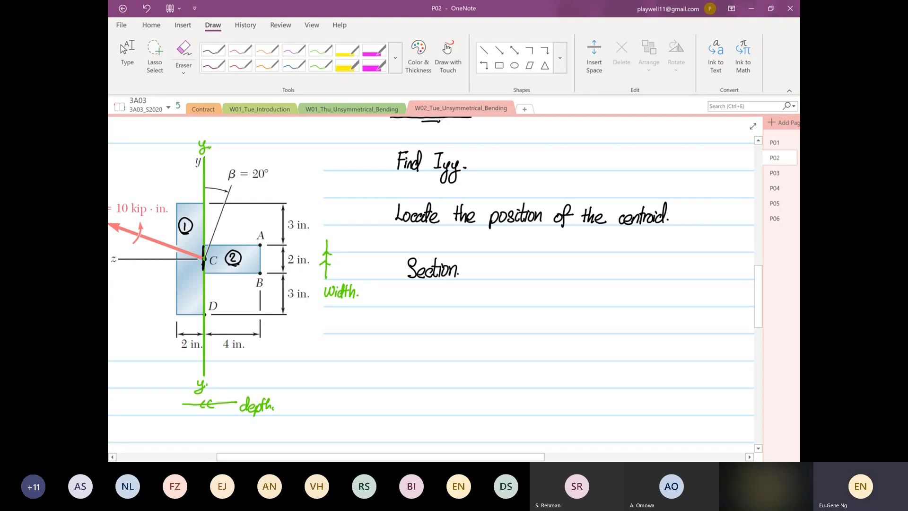
- Draw the table lines and add the '(w)(d)' column header
left_click(426, 295)
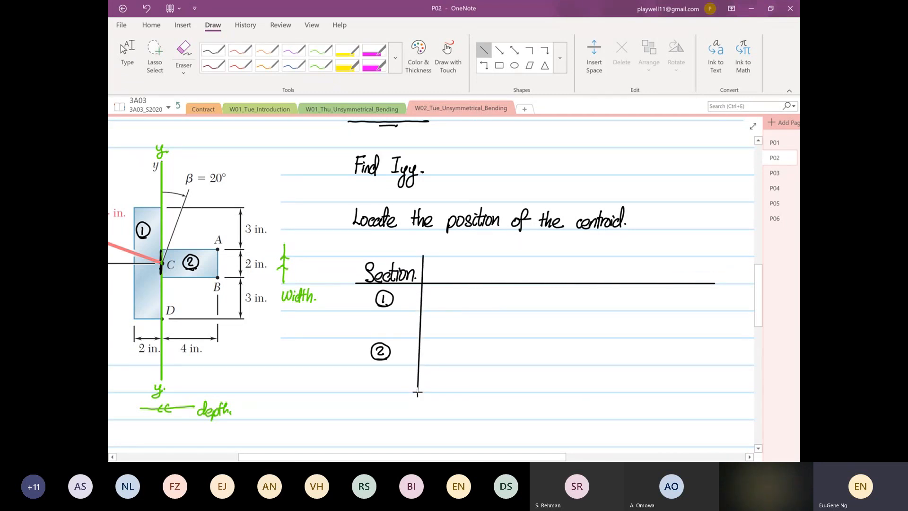
left_click(418, 324)
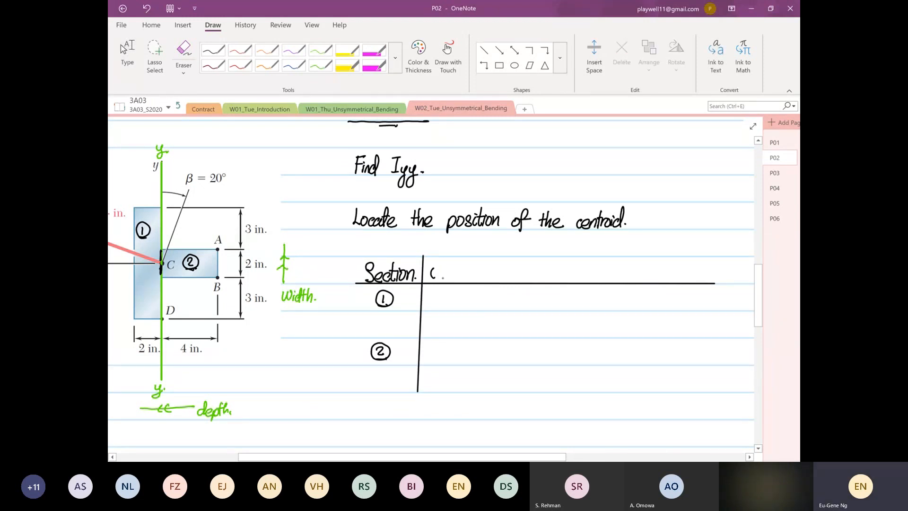
type("(w)(")
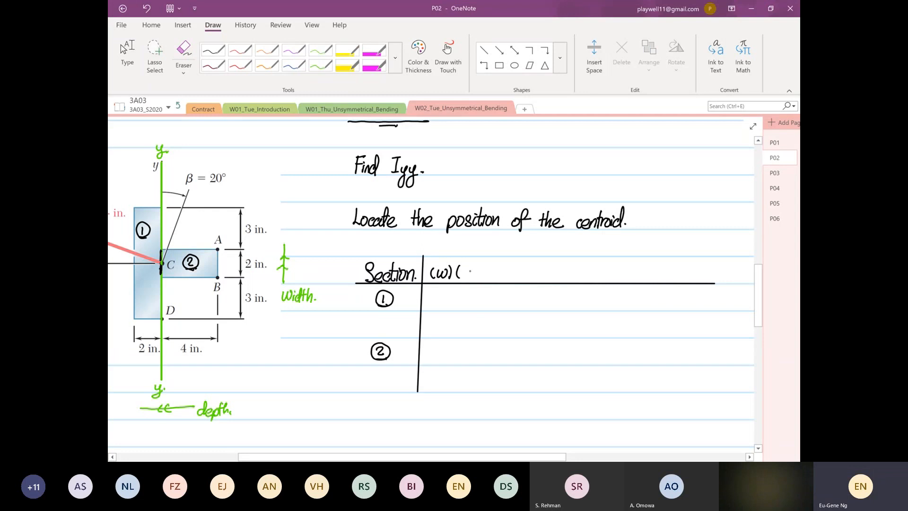
type("d)")
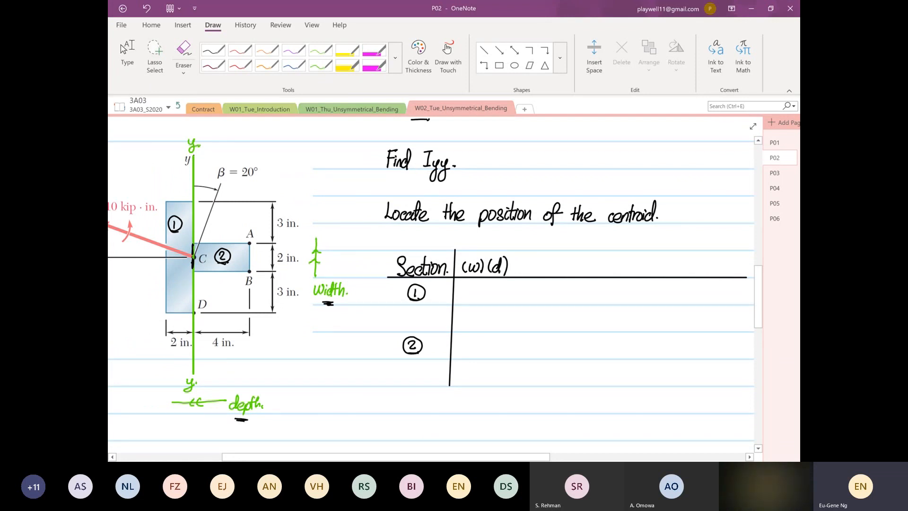
left_click(127, 55)
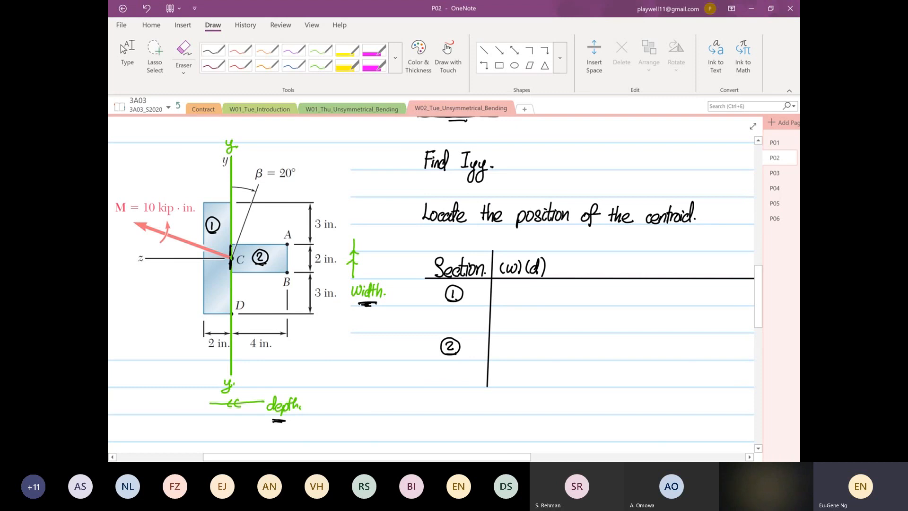
- Enter the section areas (8)(2) = 16 and (2)(4) = 8
left_click(501, 293)
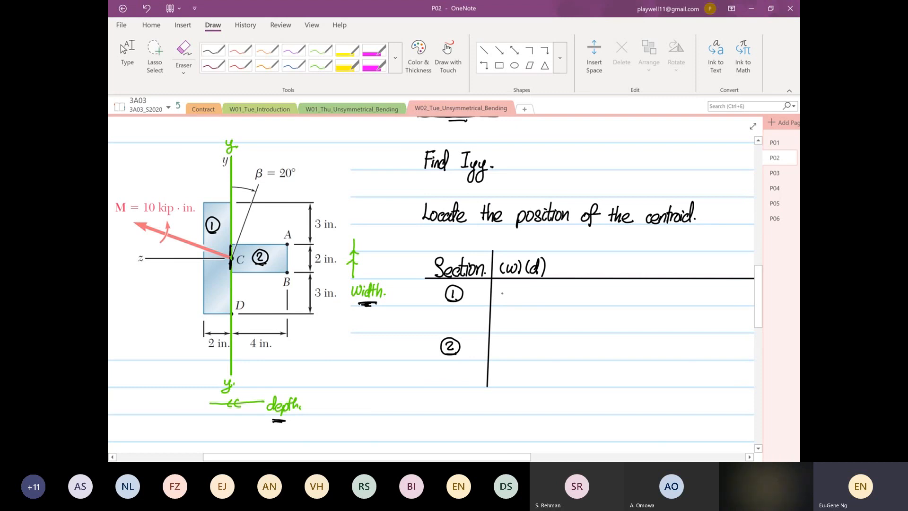
type("(8.")
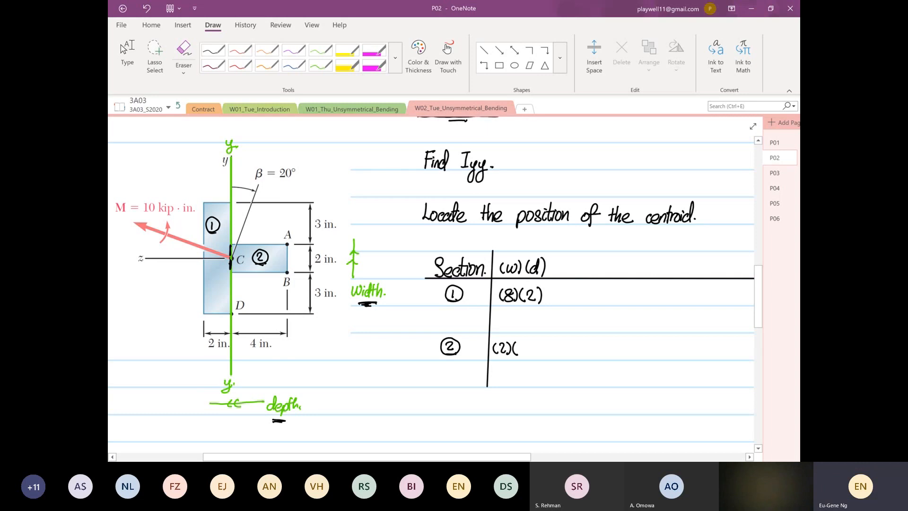
left_click(523, 346)
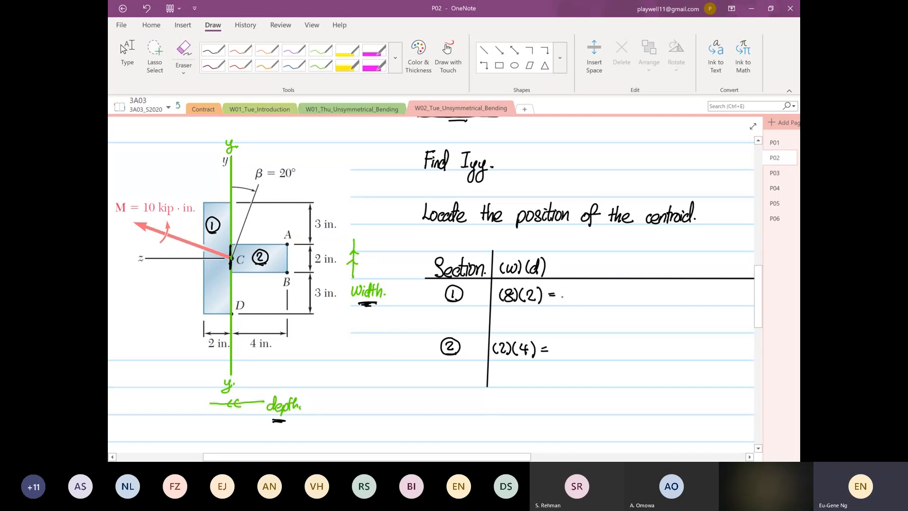
type("16")
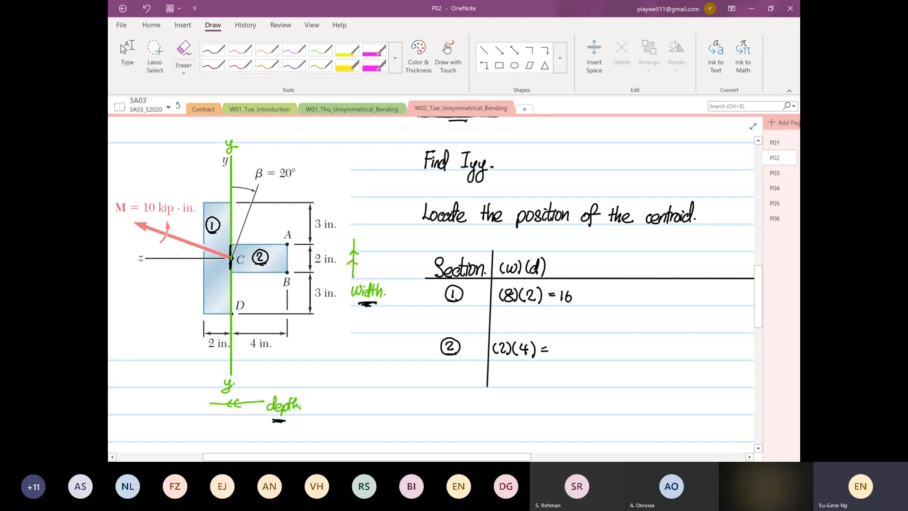
type("8")
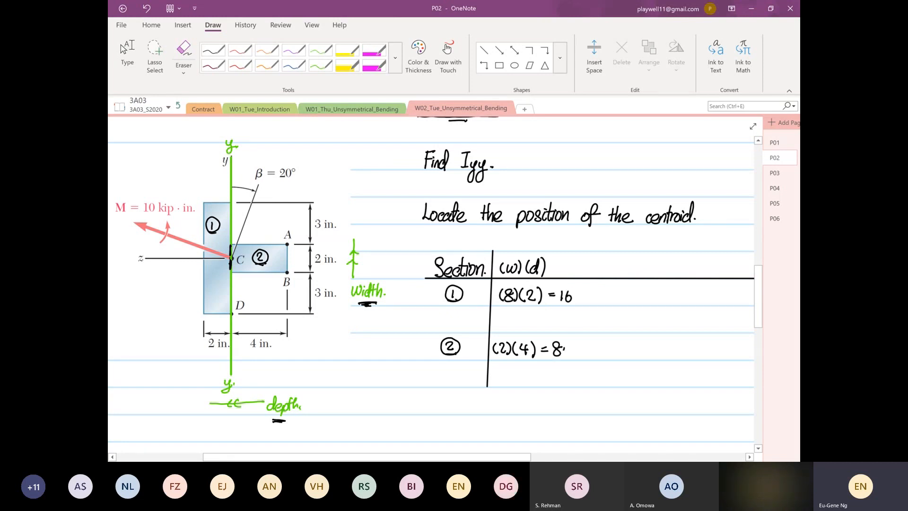
scroll("left", 3)
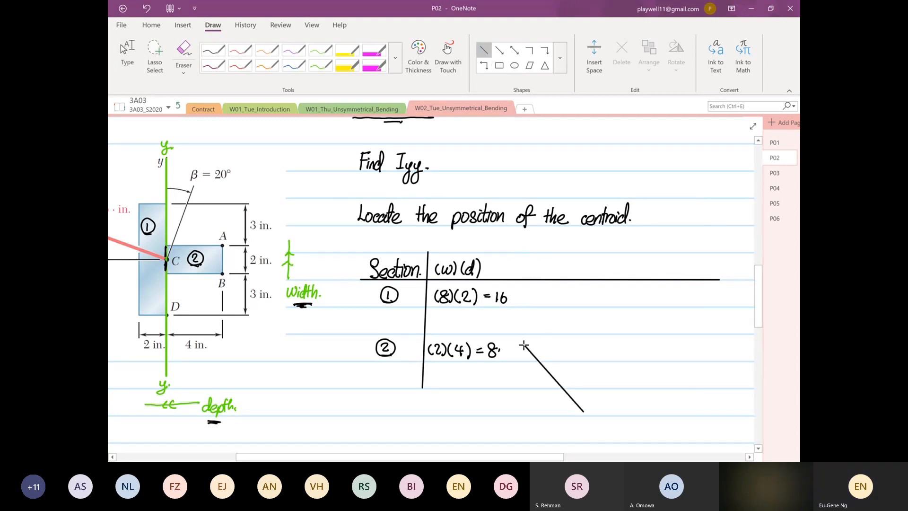
- Select and delete the stray diagonal line, then return to the Line shape
left_click(550, 330)
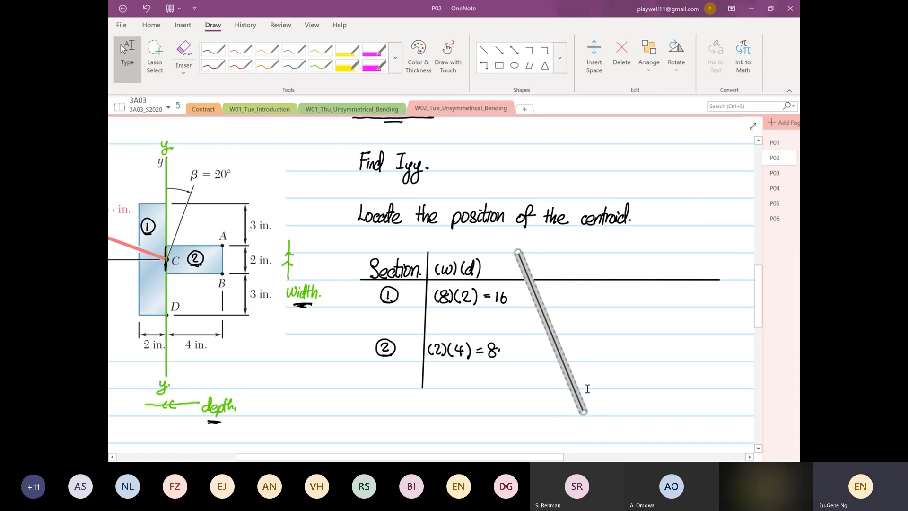
right_click(582, 315)
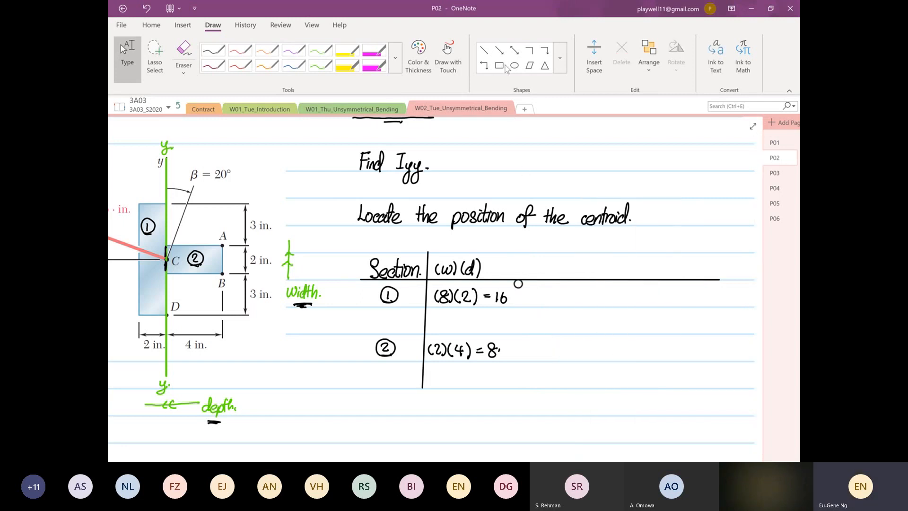
left_click(483, 49)
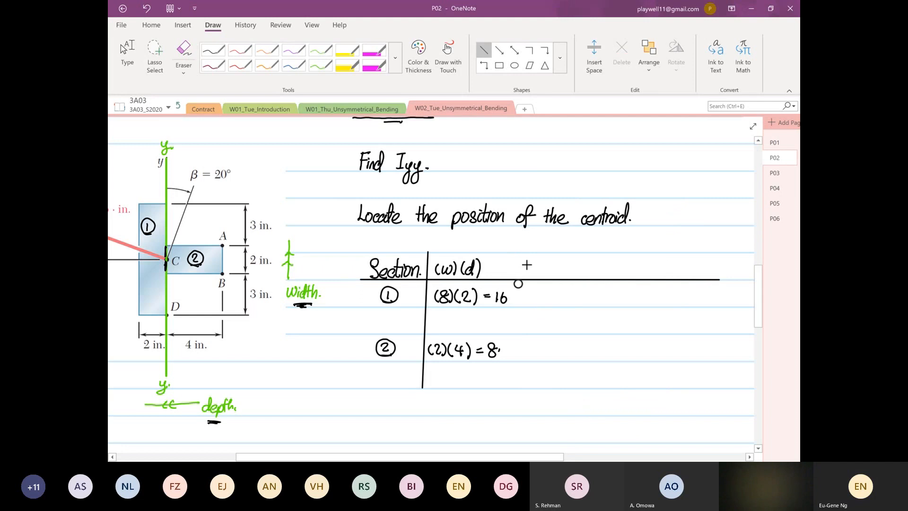